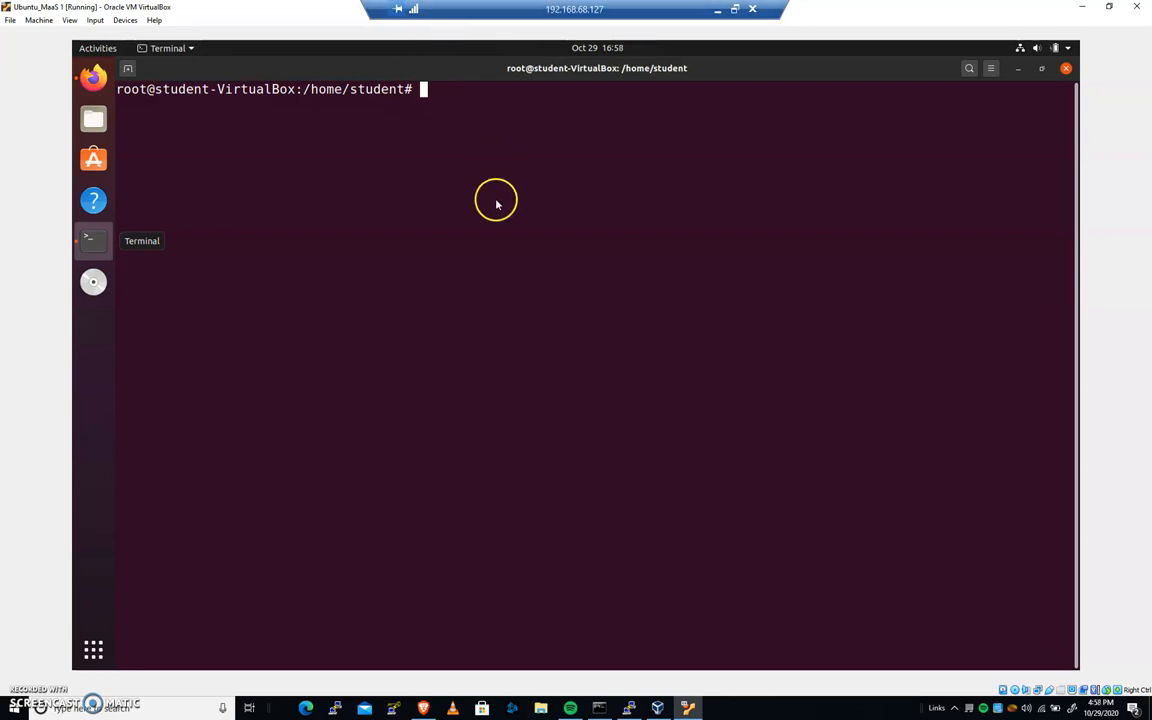
{"action": "mouse_move", "coordinate": [476, 212]}
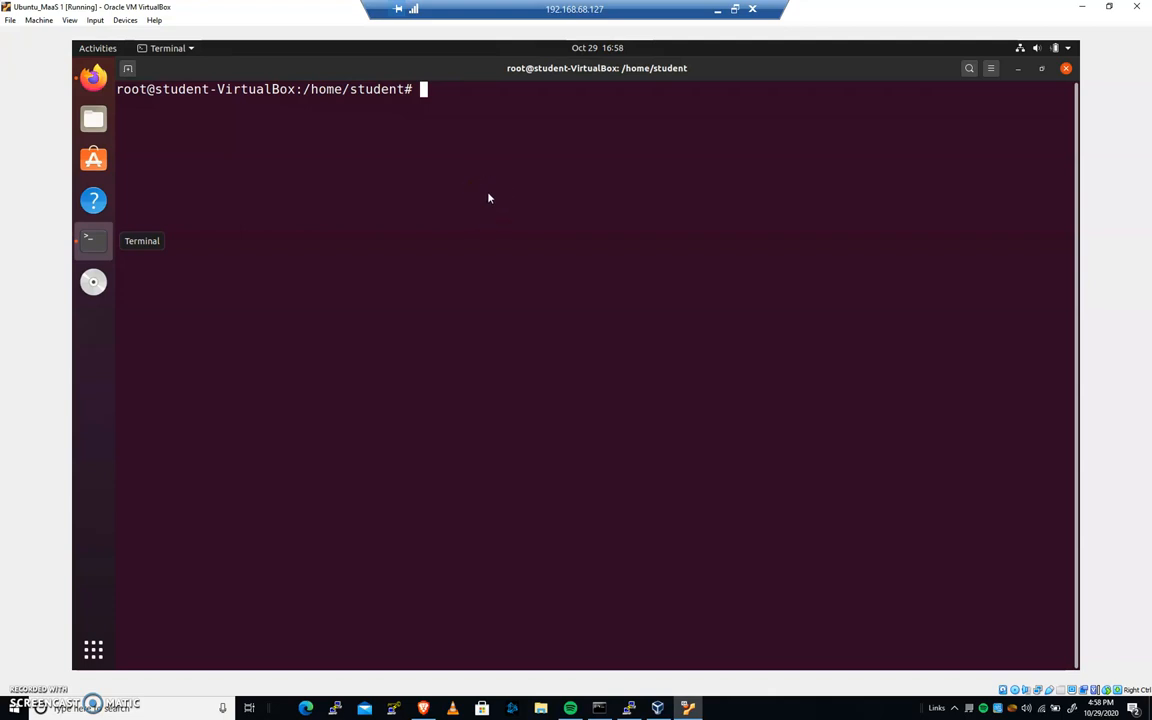
{"action": "mouse_move", "coordinate": [488, 178]}
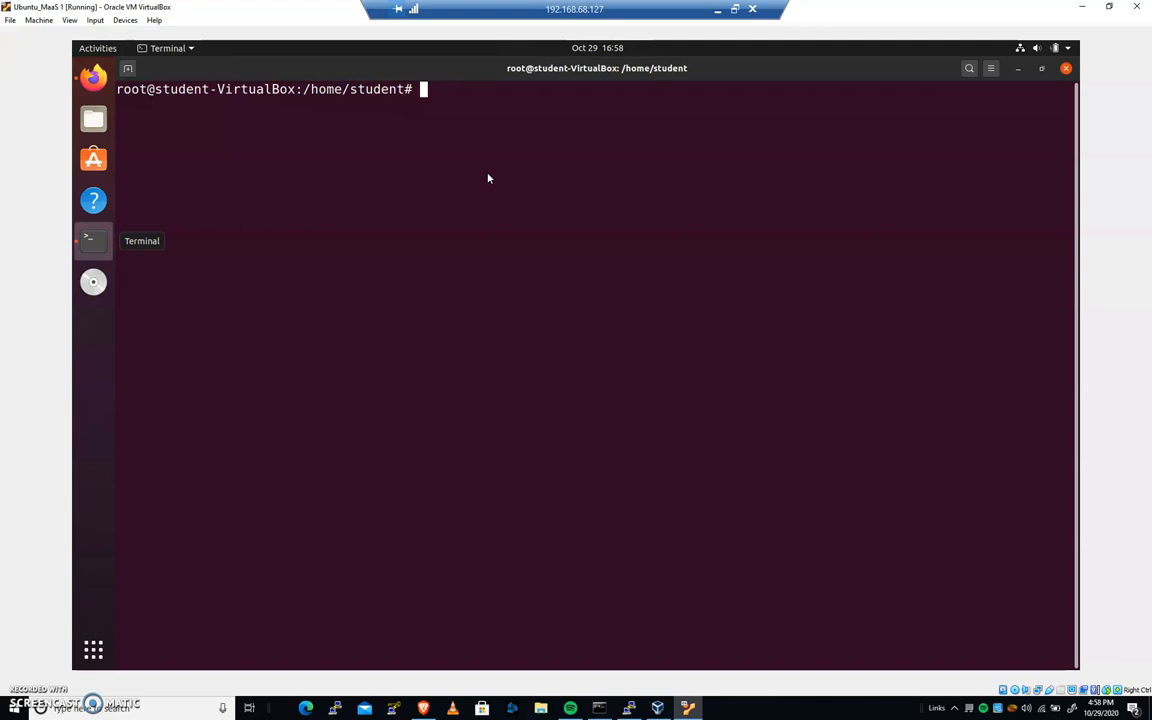
Install the rkhunter rootkit scanner with apt install rkhunter at the root prompt.
{"action": "type", "text": "apt insta"}
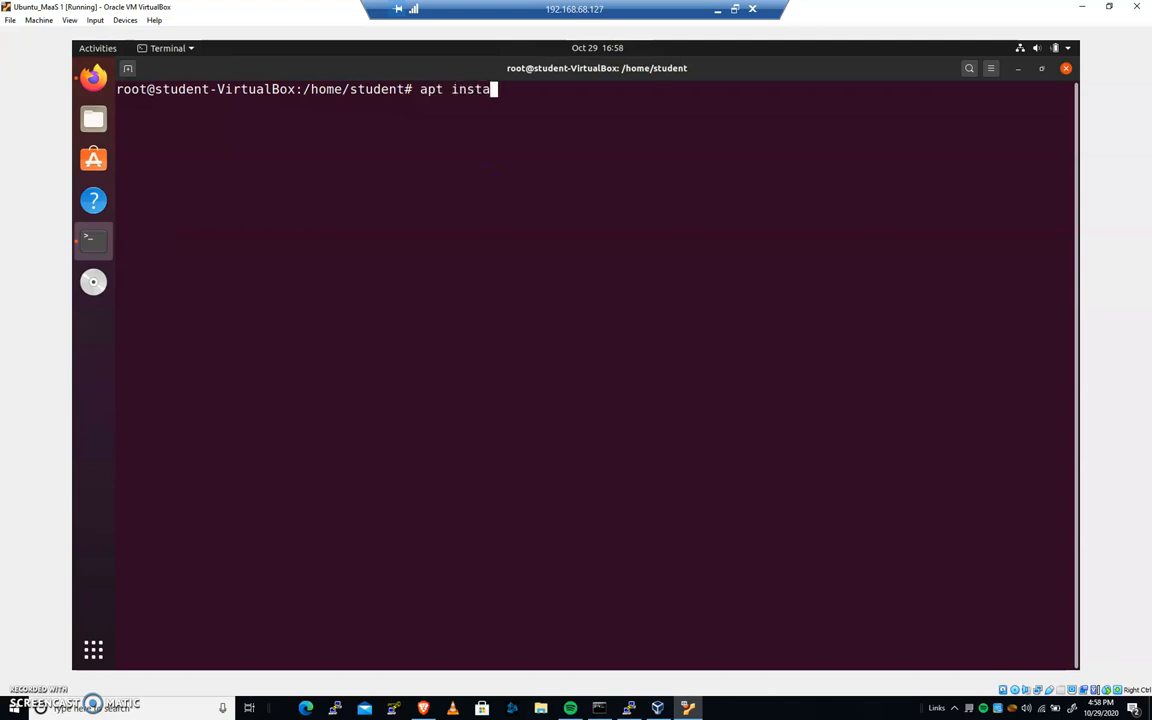
{"action": "type", "text": "ll rkhunter"}
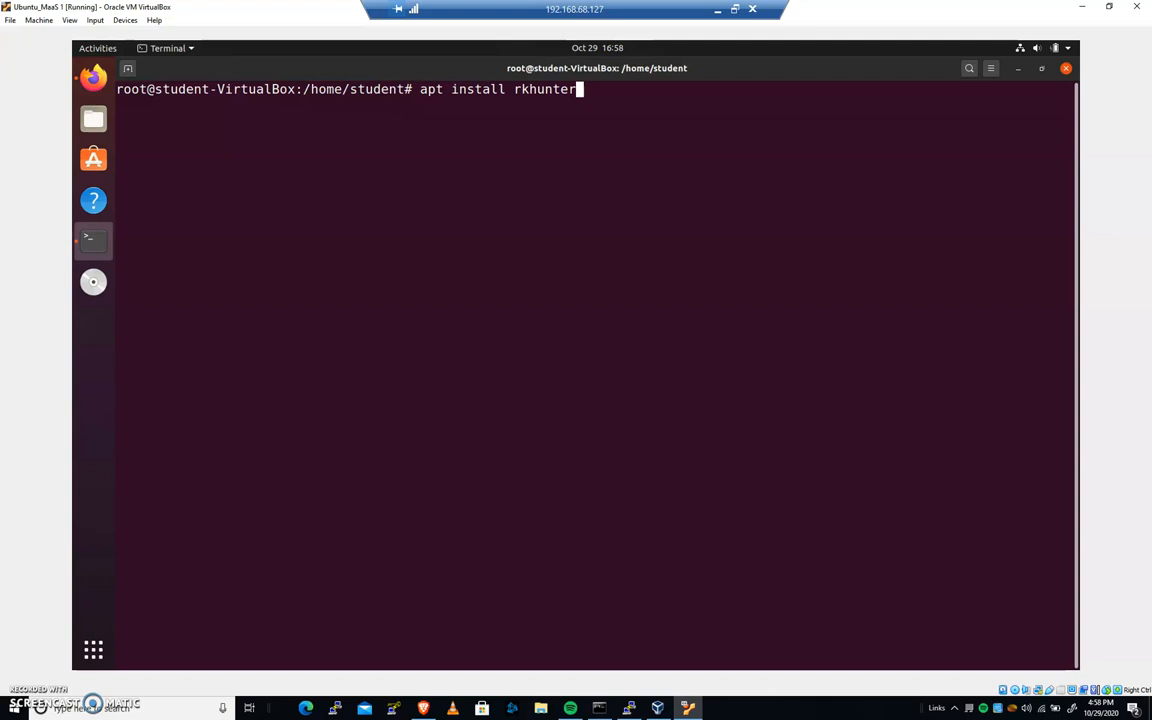
{"action": "key", "text": "ctrl+c"}
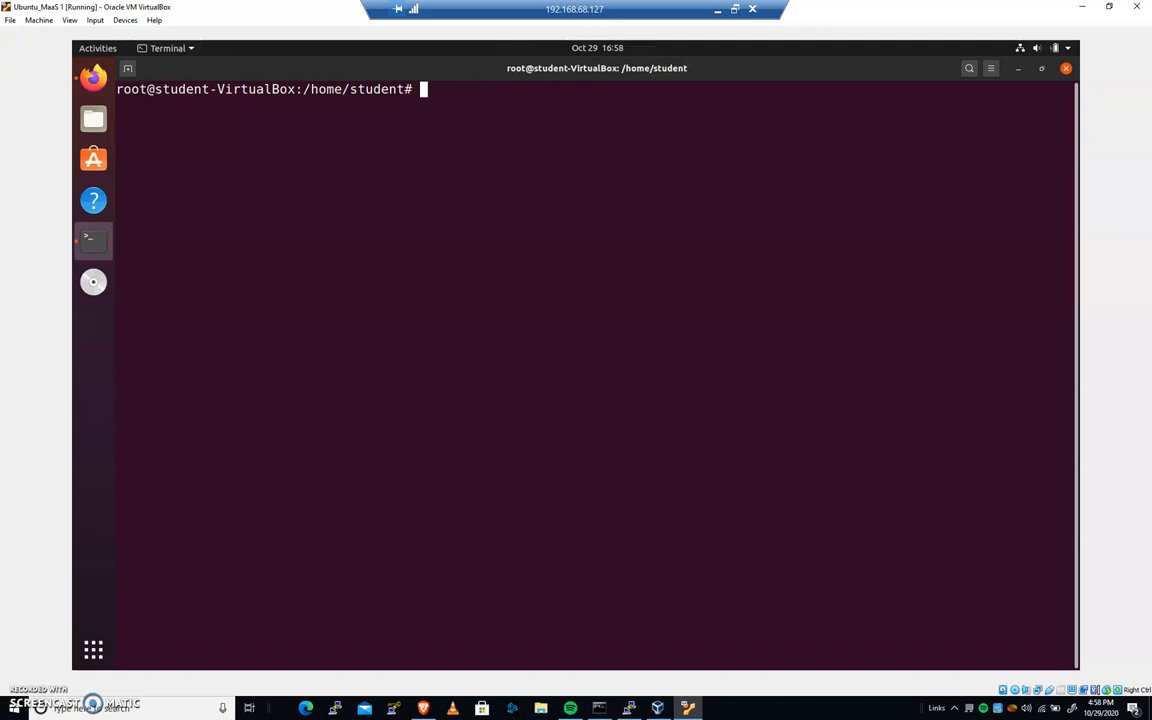
Run rkhunter --propupd to rebuild the file properties database (181 files searched, 145 found).
{"action": "type", "text": "rk"}
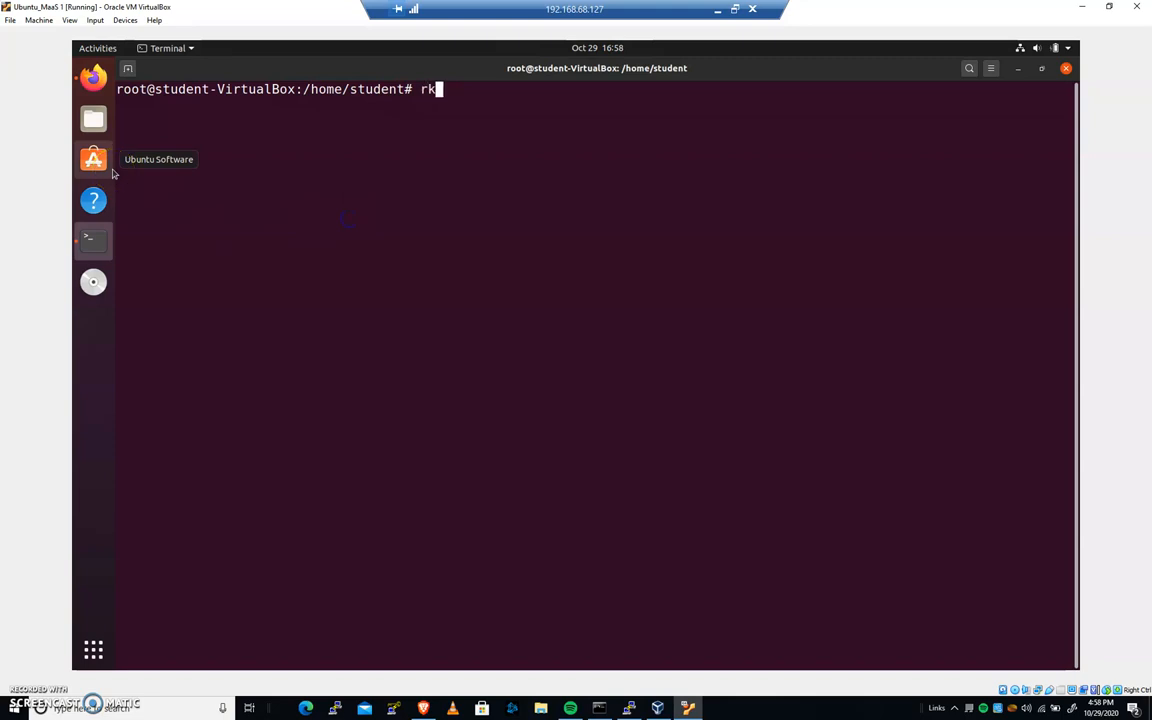
{"action": "type", "text": "hunter --"}
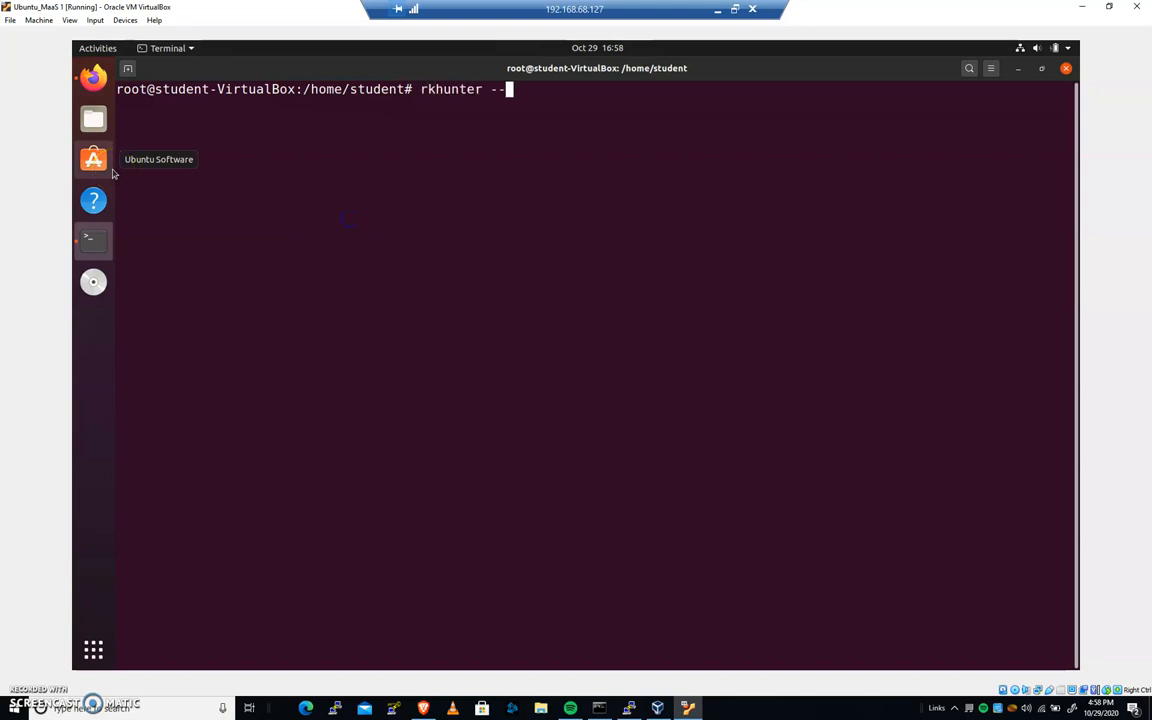
{"action": "type", "text": "propu"}
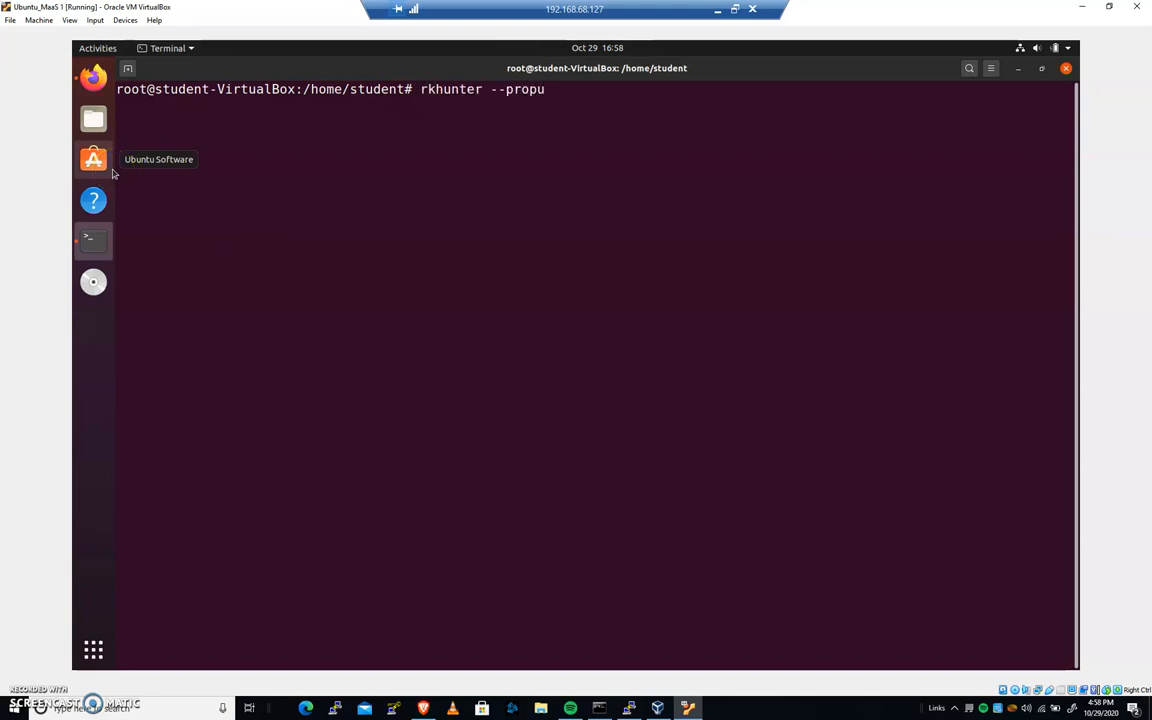
{"action": "type", "text": "d"}
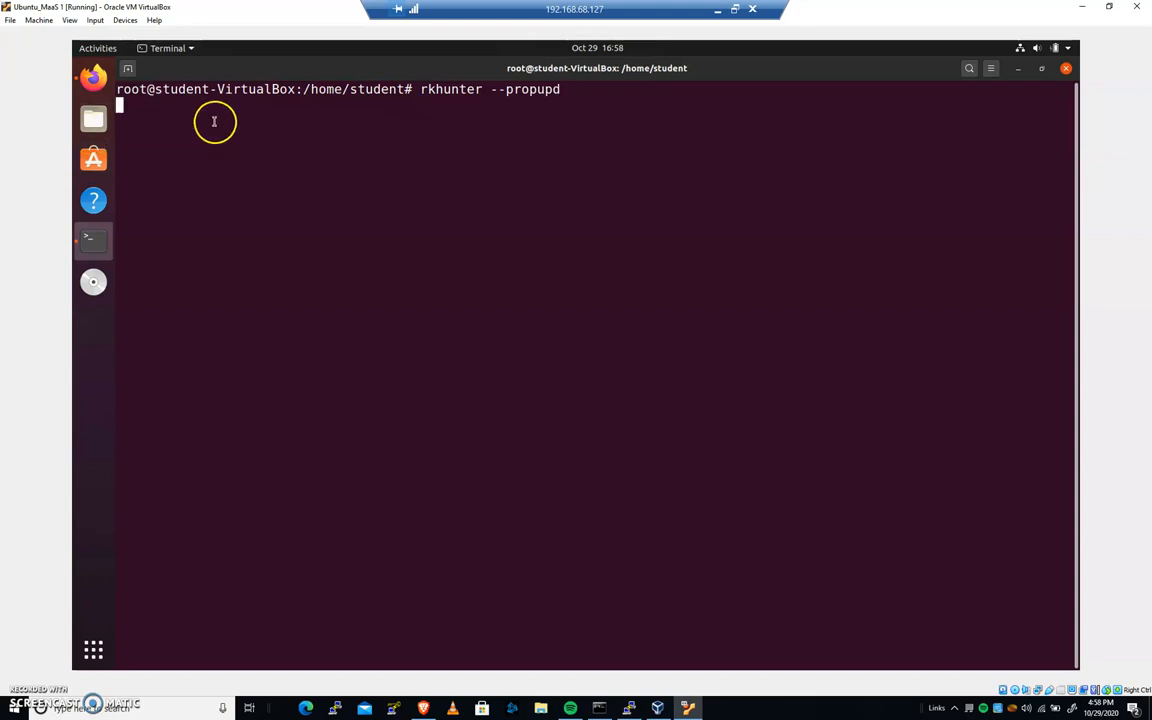
{"action": "key", "text": "Return"}
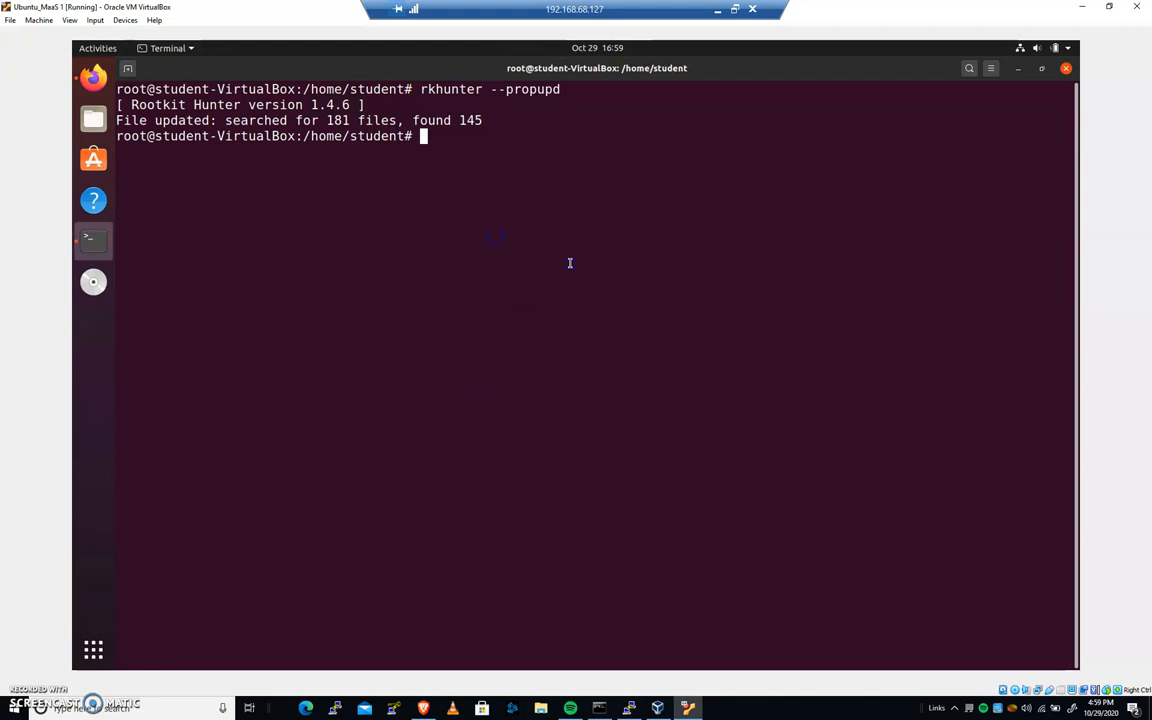
{"action": "mouse_move", "coordinate": [568, 264]}
{"action": "type", "text": "rkhunter --check"}
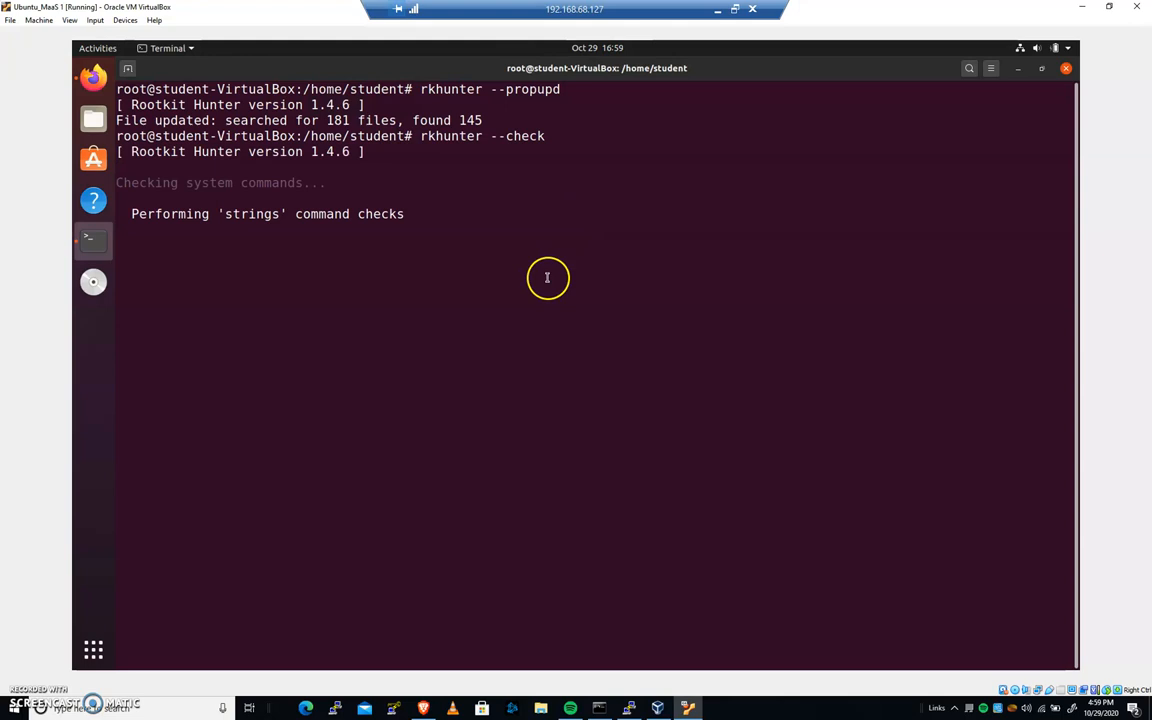
{"action": "mouse_move", "coordinate": [532, 272]}
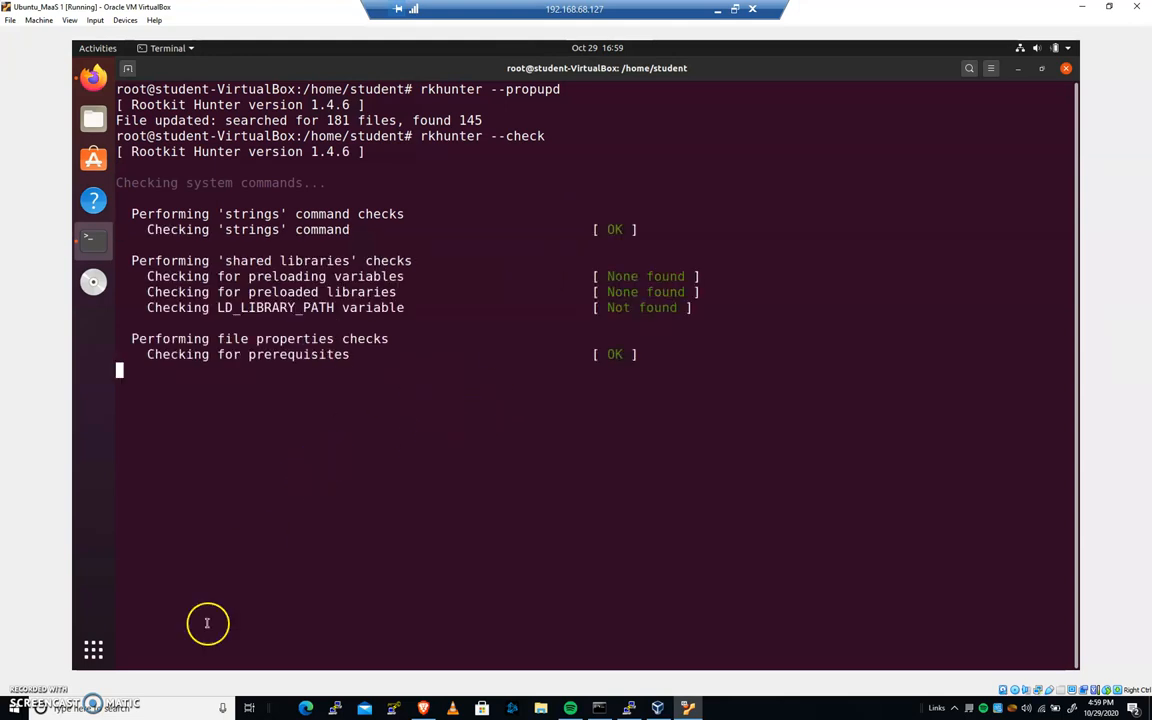
{"action": "mouse_move", "coordinate": [620, 372]}
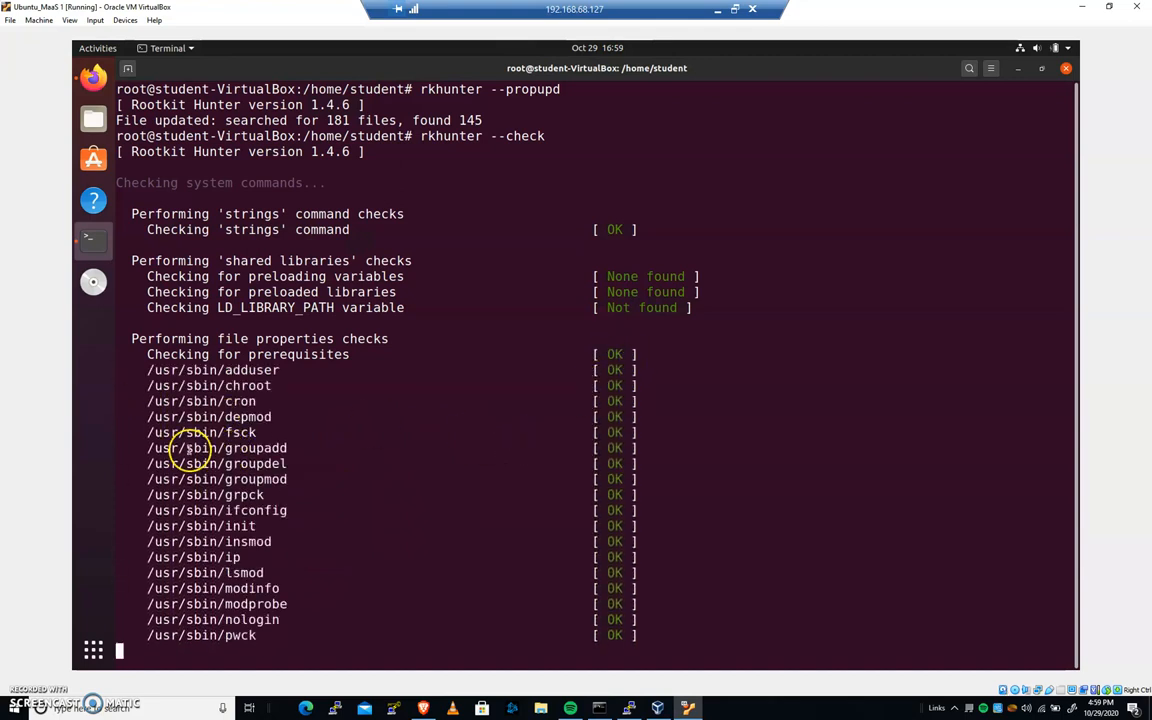
Scroll through the rkhunter check results flagging /usr/bin/lwp-request as a Warning, then clear the terminal.
{"action": "scroll", "scroll_direction": "down", "scroll_amount": 3}
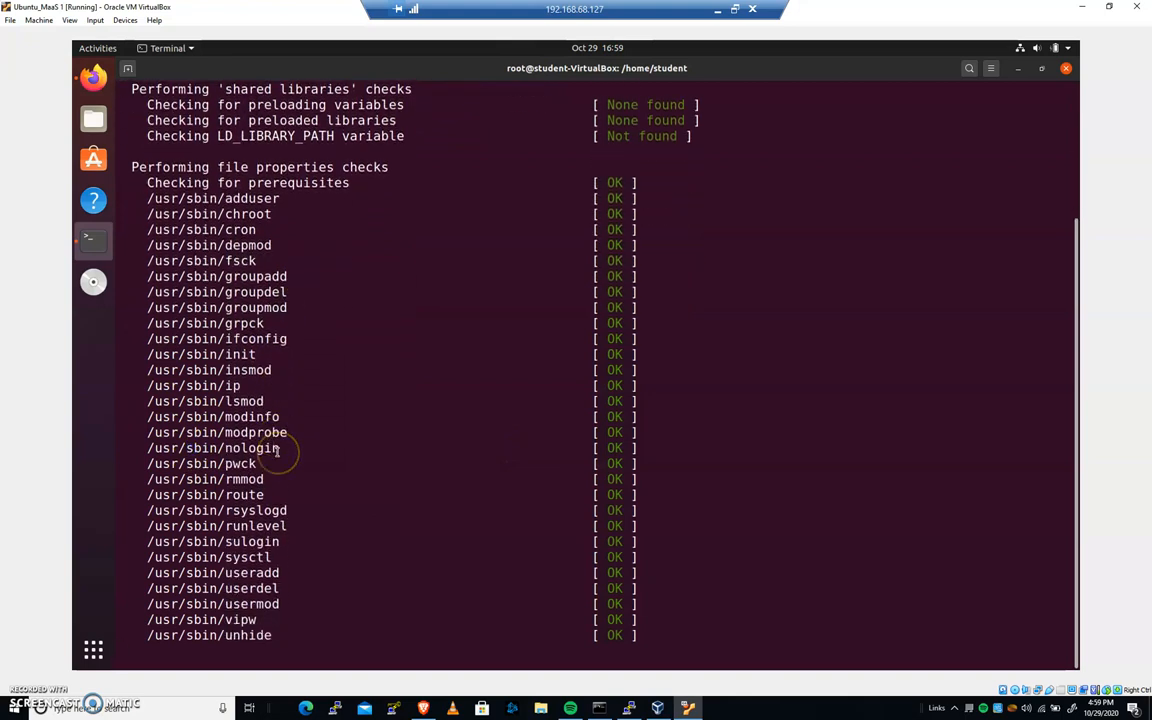
{"action": "scroll", "scroll_direction": "down", "scroll_amount": 3}
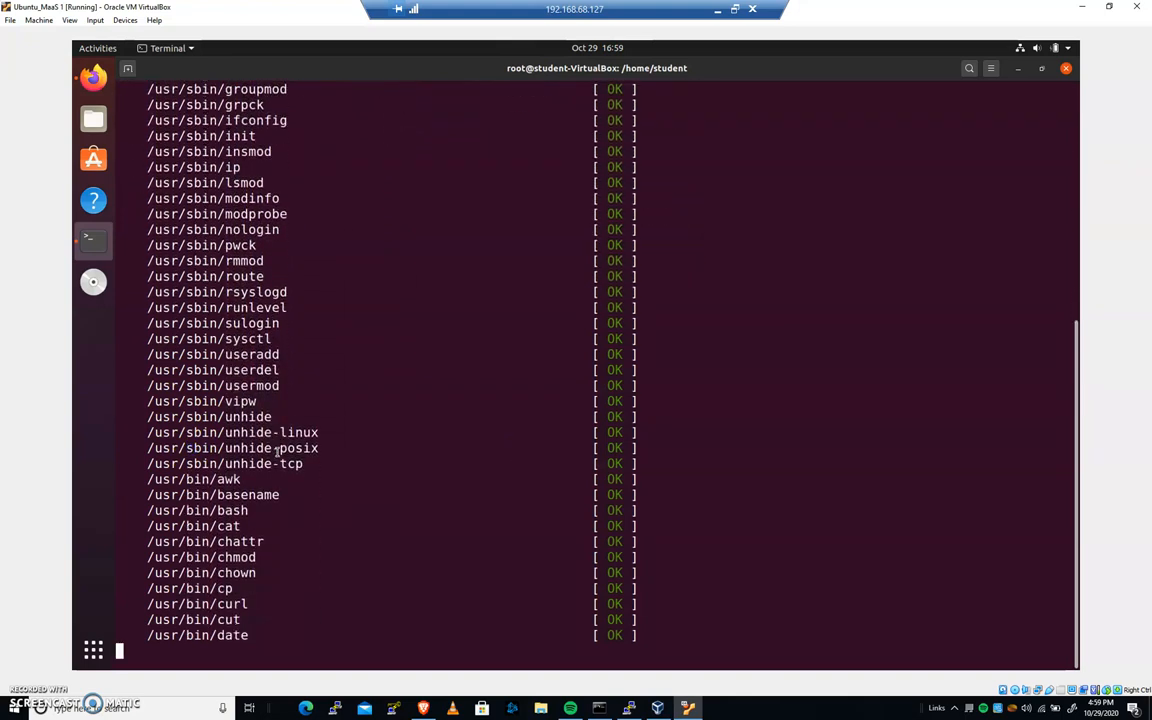
{"action": "scroll", "scroll_direction": "down", "scroll_amount": 3}
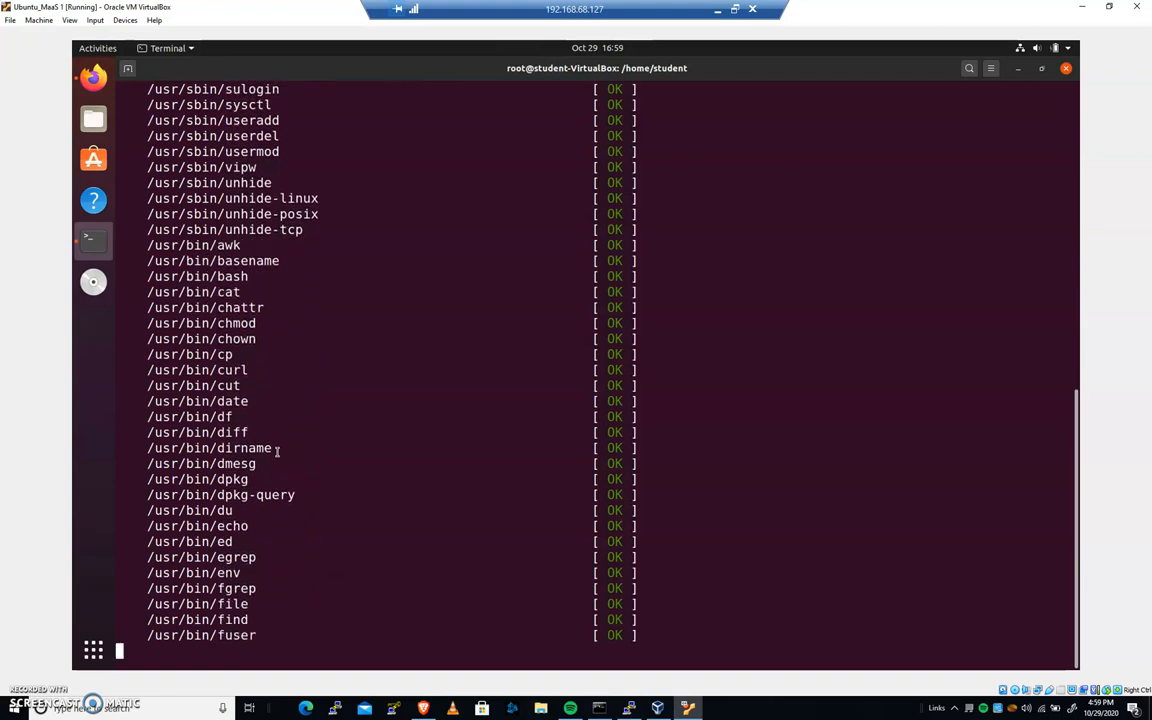
{"action": "scroll", "scroll_direction": "down", "scroll_amount": 3}
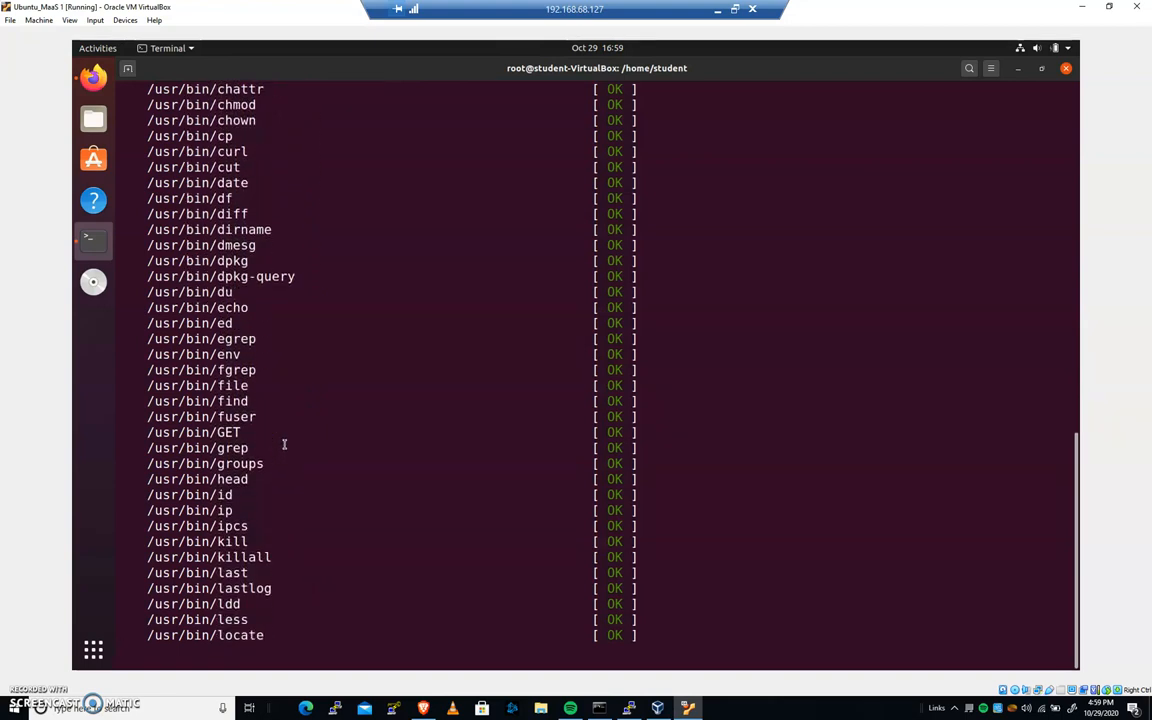
{"action": "scroll", "scroll_direction": "down", "scroll_amount": 3}
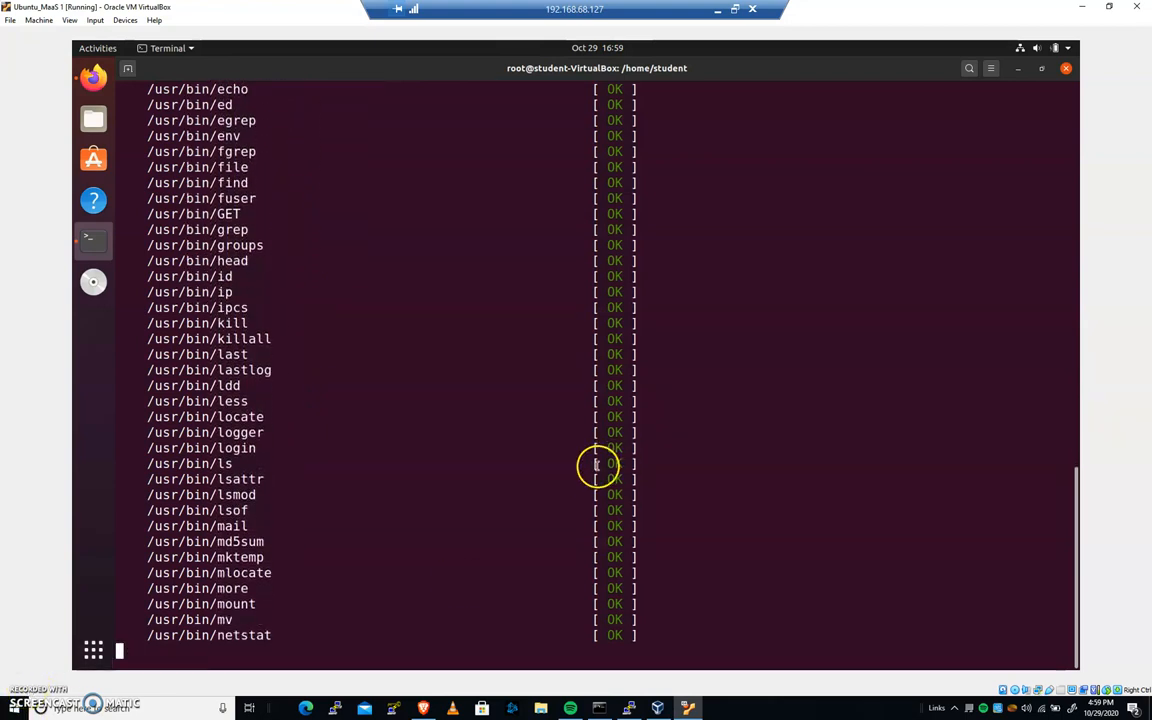
{"action": "scroll", "scroll_direction": "down", "scroll_amount": 3}
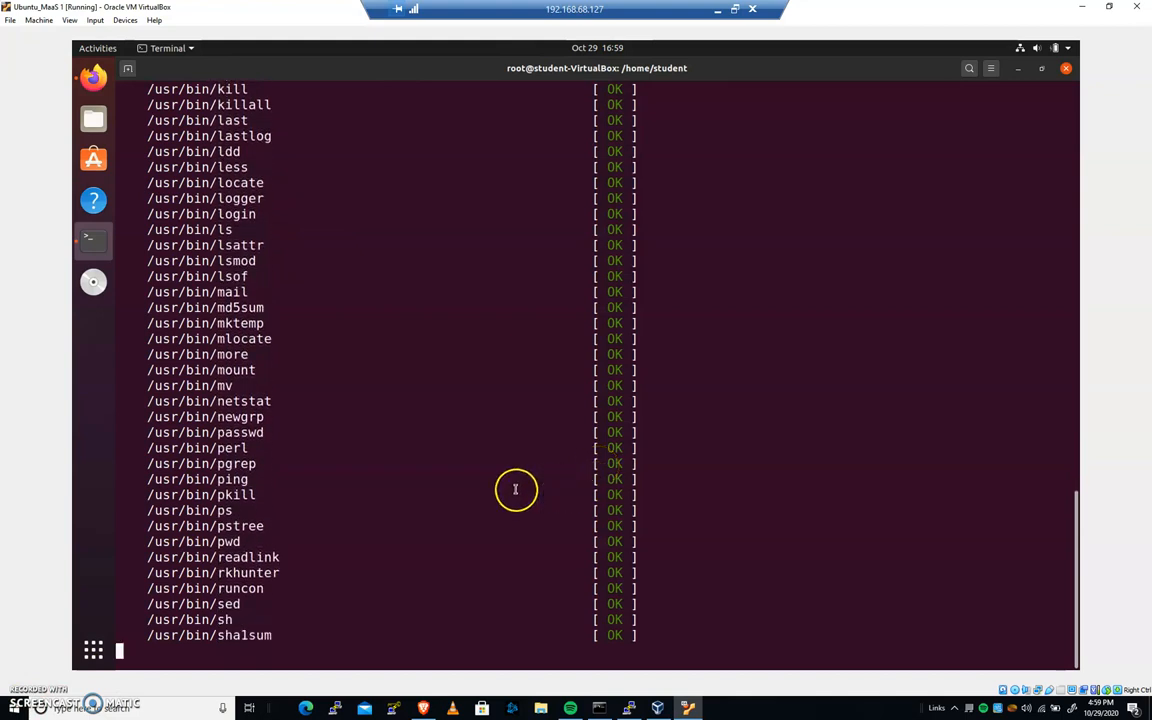
{"action": "scroll", "scroll_direction": "down", "scroll_amount": 3}
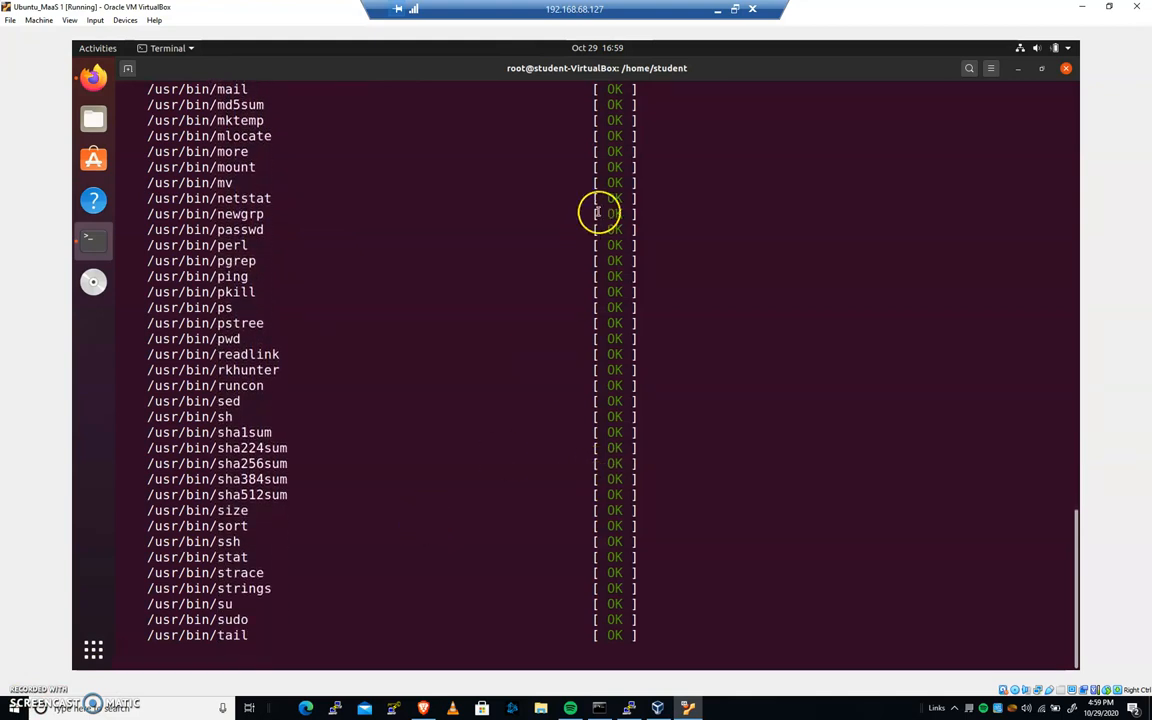
{"action": "scroll", "scroll_direction": "down", "scroll_amount": 3}
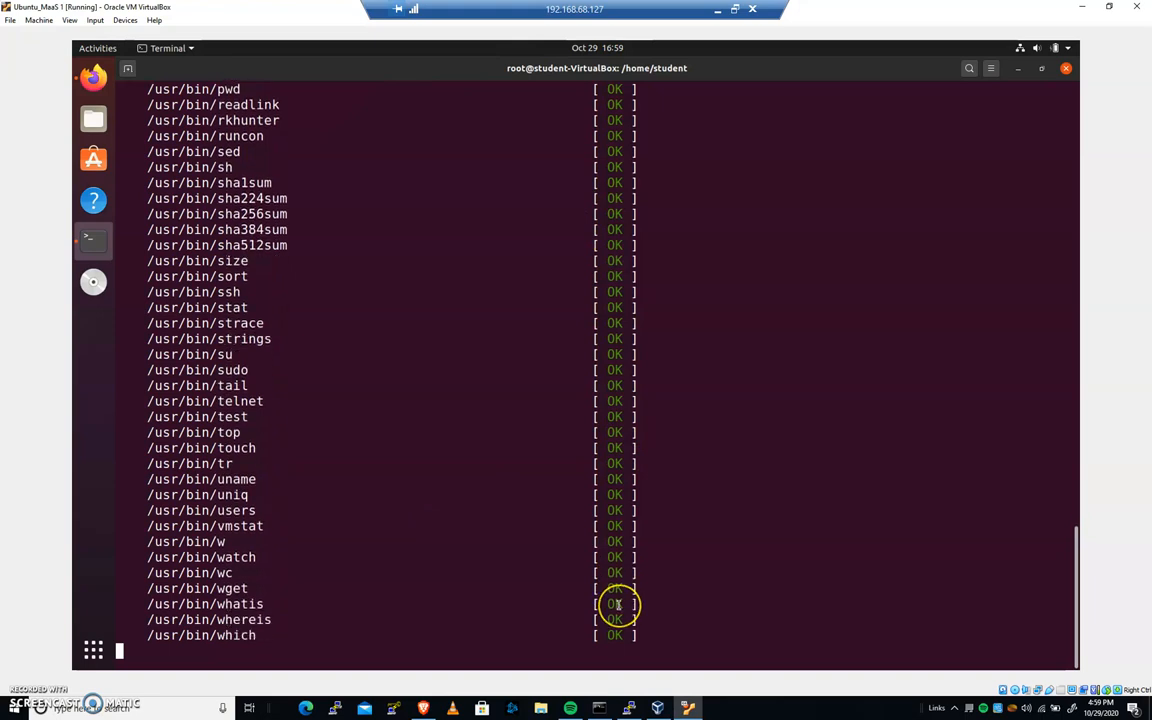
{"action": "scroll", "scroll_direction": "down", "scroll_amount": 3}
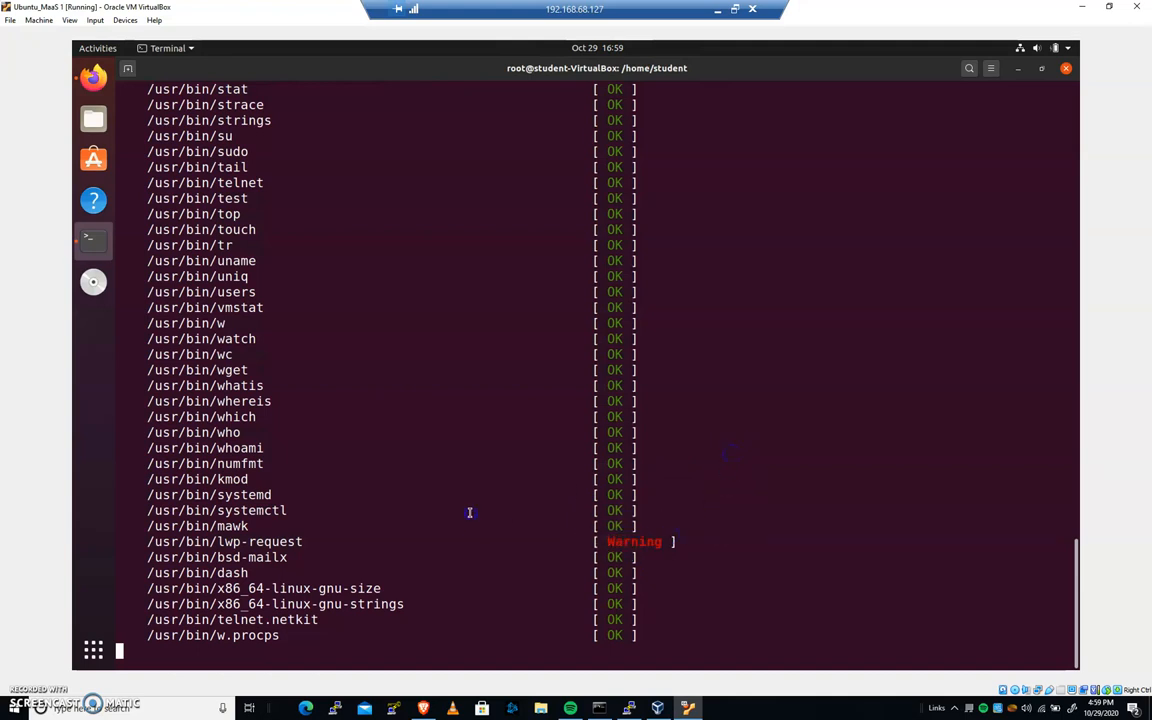
{"action": "key", "text": "ctrl+c"}
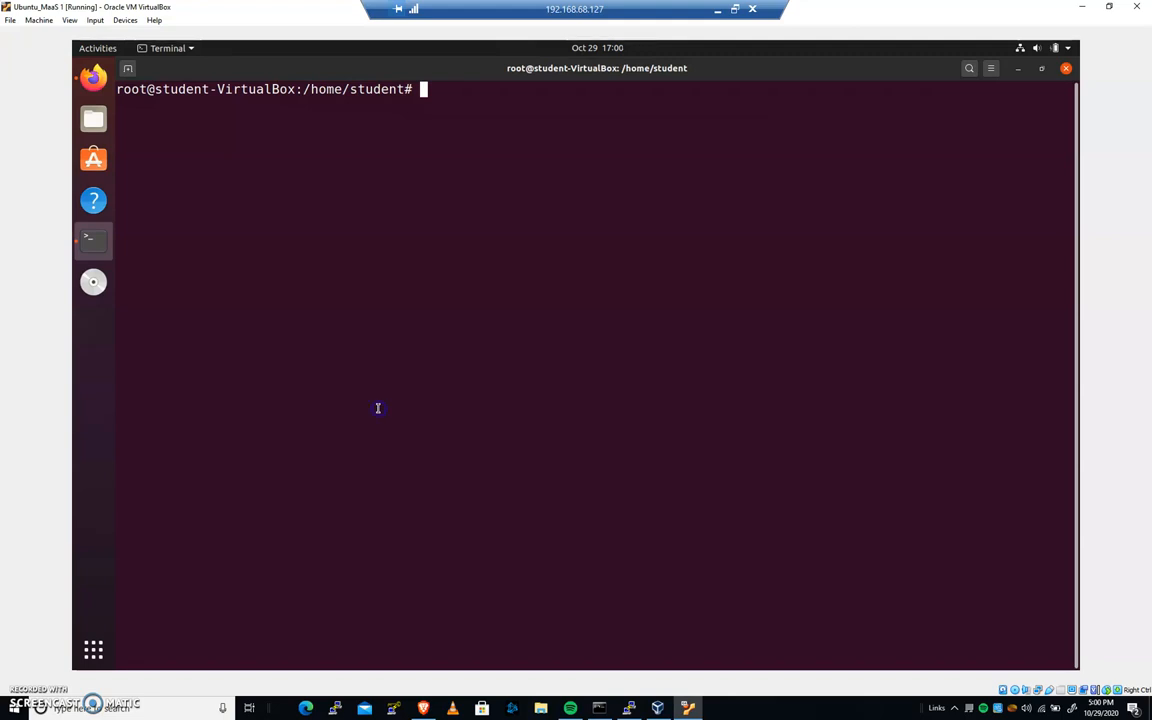
View /etc/rkhunter.conf in pico, search /usr/ to reach the BINDIR directory list, then exit to the shell.
{"action": "type", "text": "pico /etc/rk"}
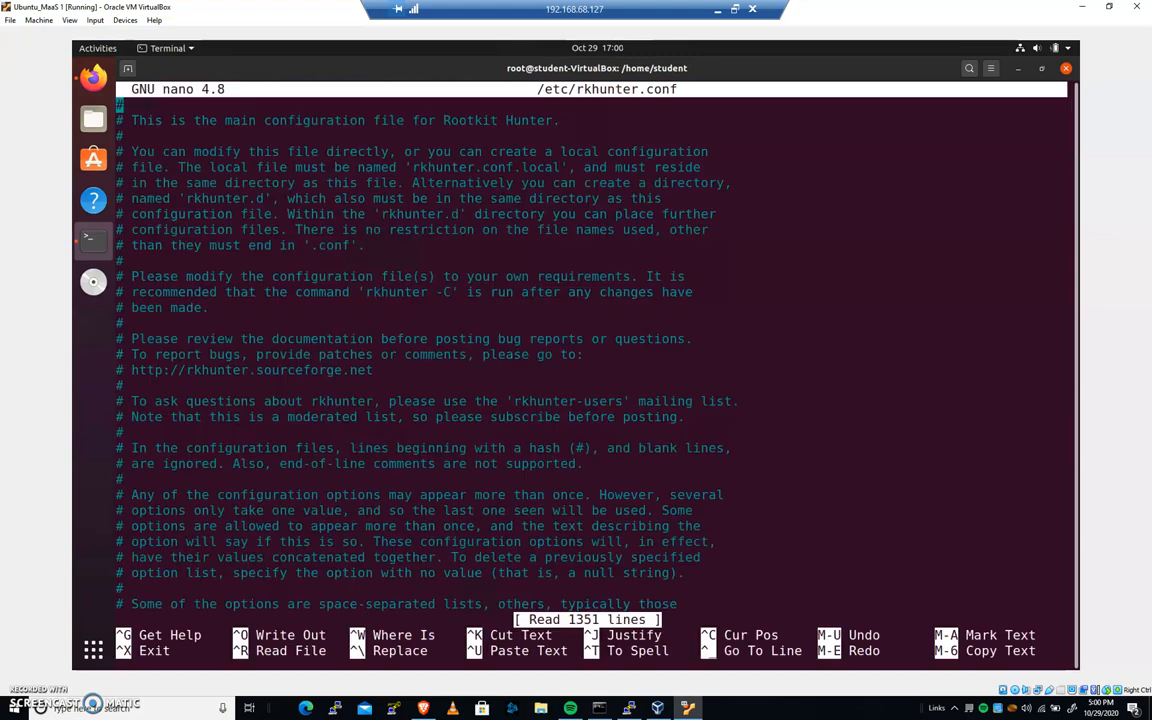
{"action": "key", "text": "ctrl+w"}
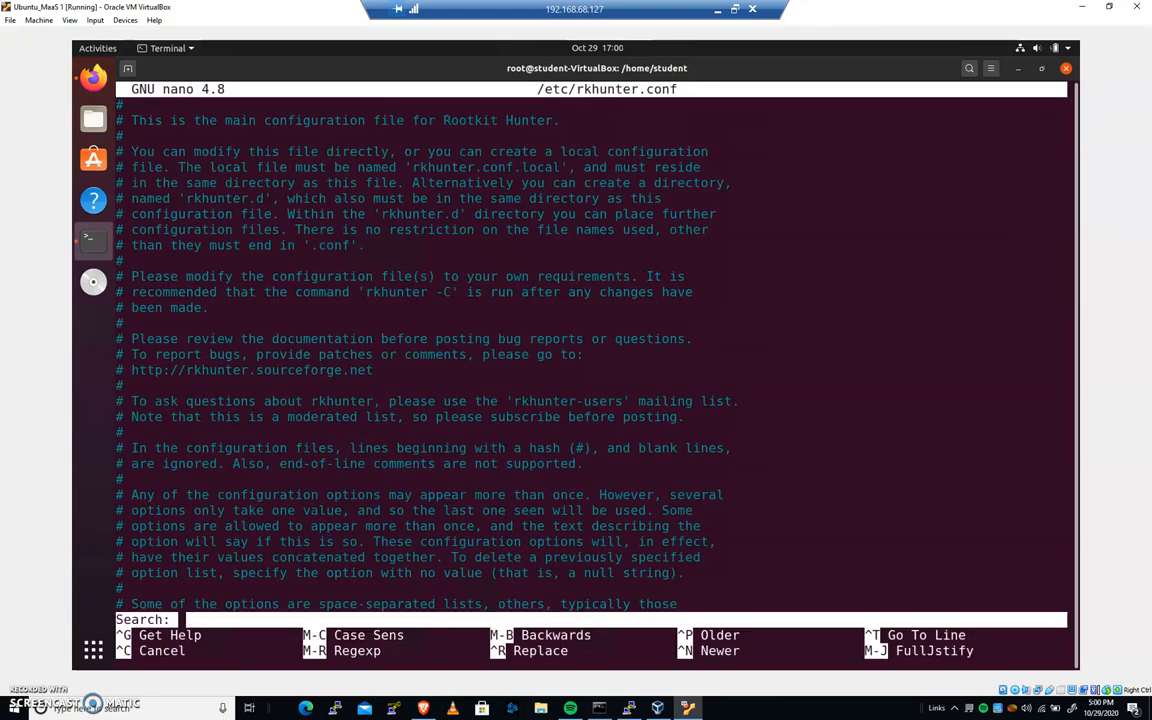
{"action": "type", "text": "/usr/"}
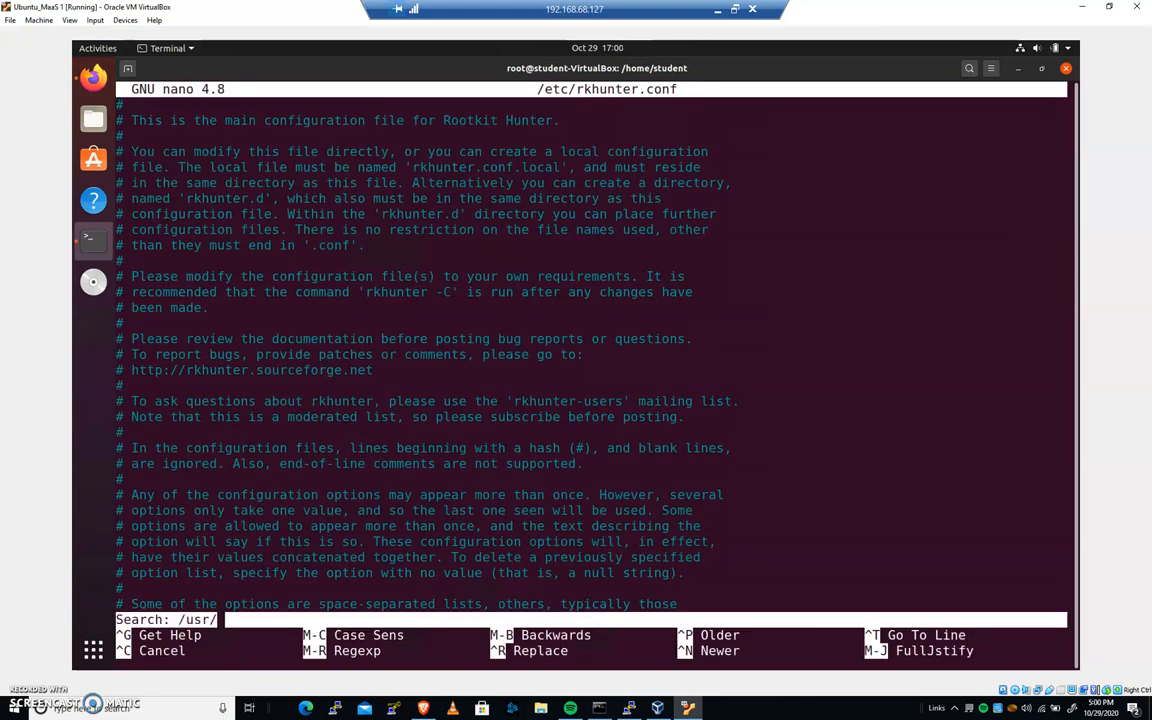
{"action": "key", "text": "Return"}
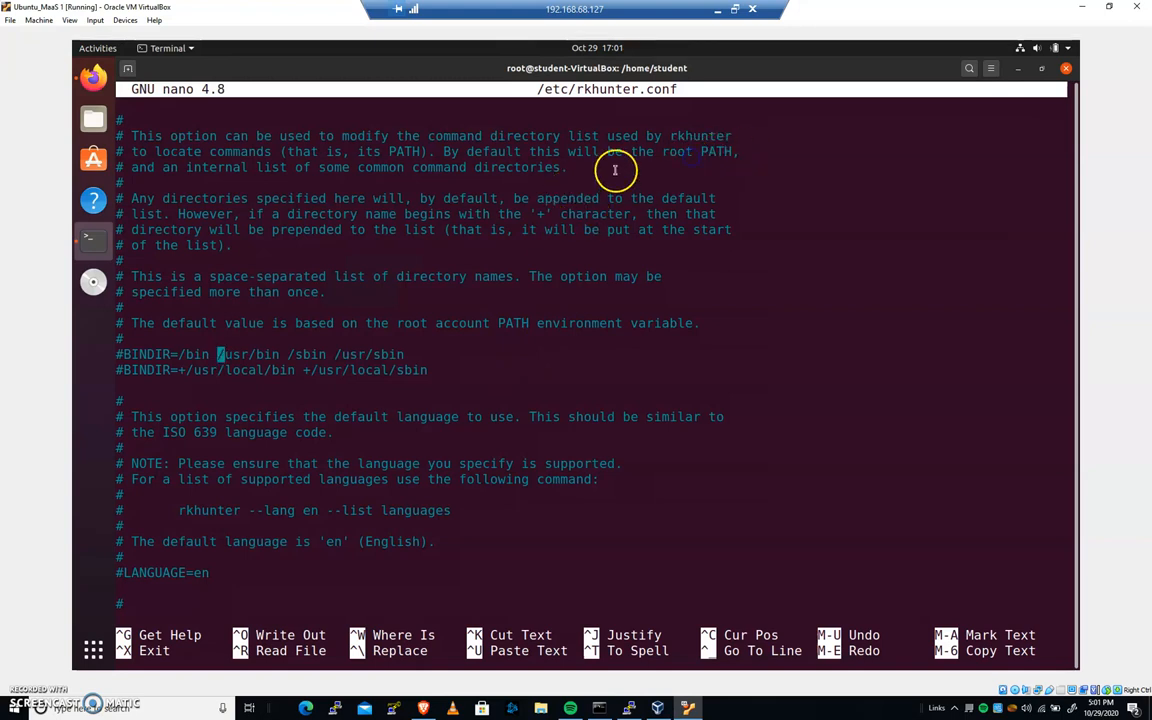
{"action": "mouse_move", "coordinate": [644, 156]}
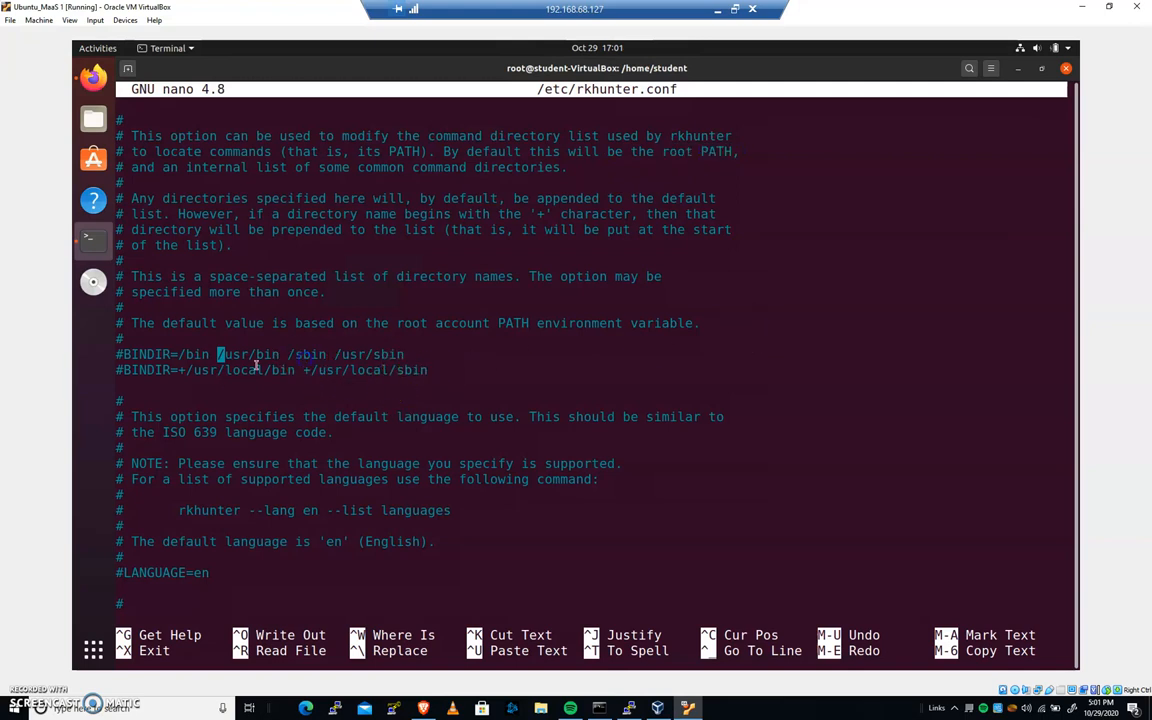
{"action": "key", "text": "ctrl+x"}
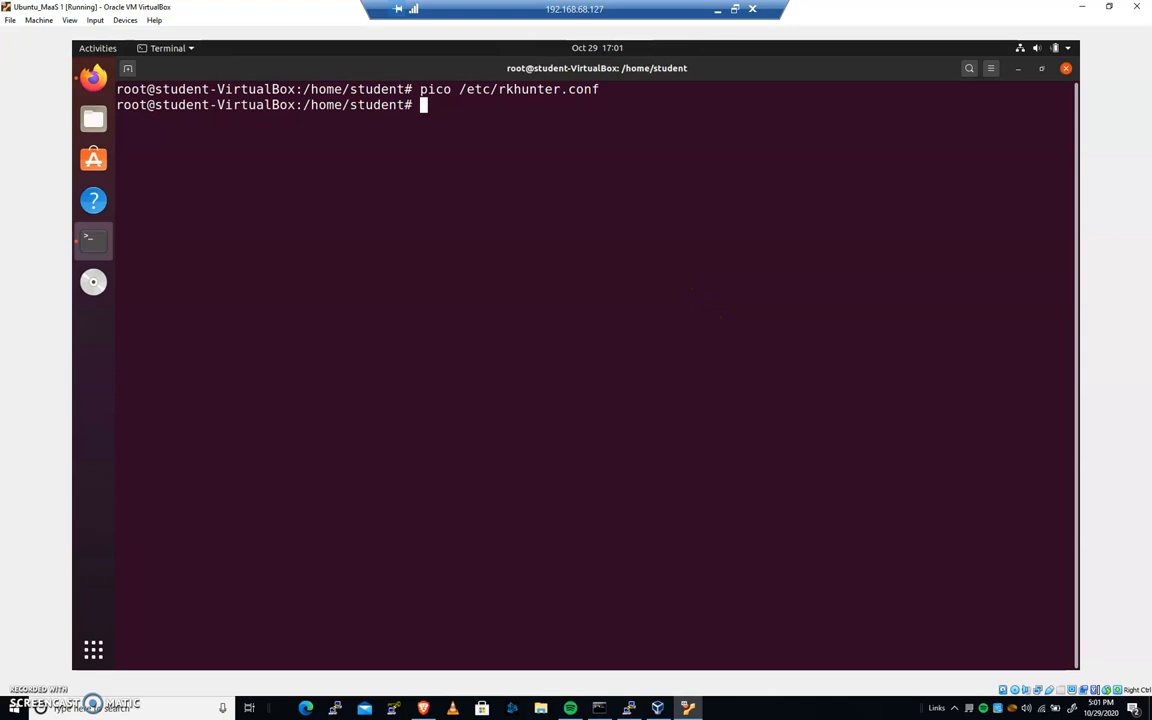
View /var/log/rkhunter.log in pico and search down to the lwp-request warning.
{"action": "type", "text": "pico /"}
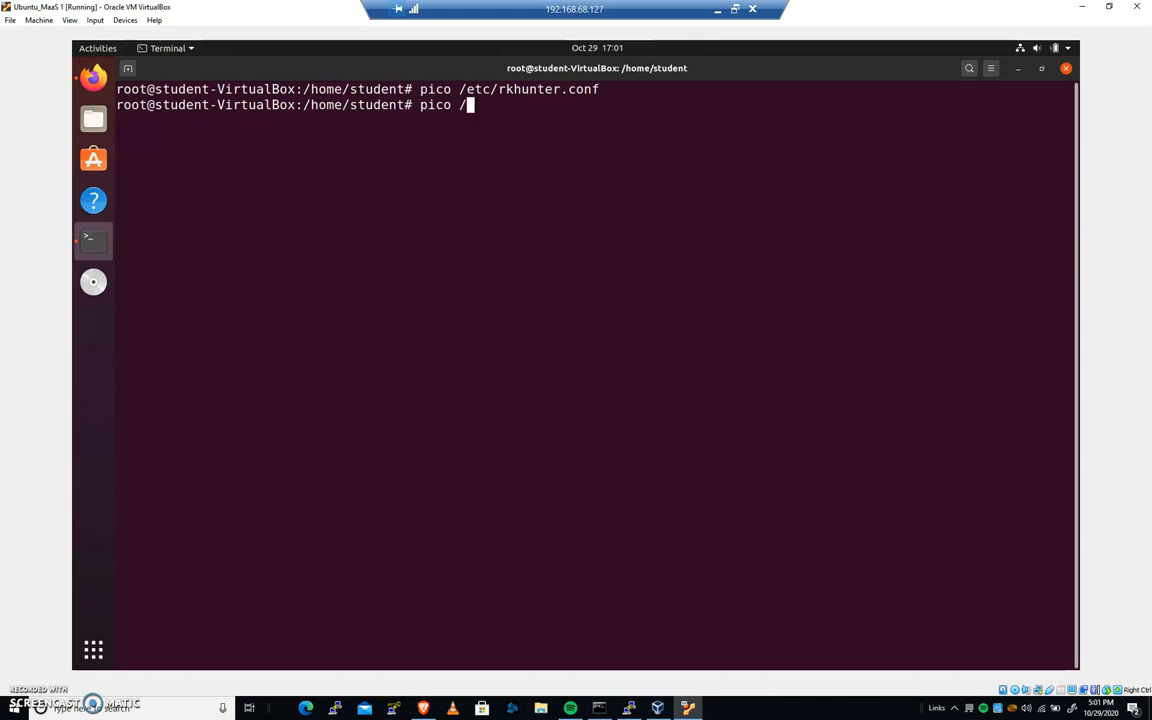
{"action": "type", "text": "var/log/rkhunter.log"}
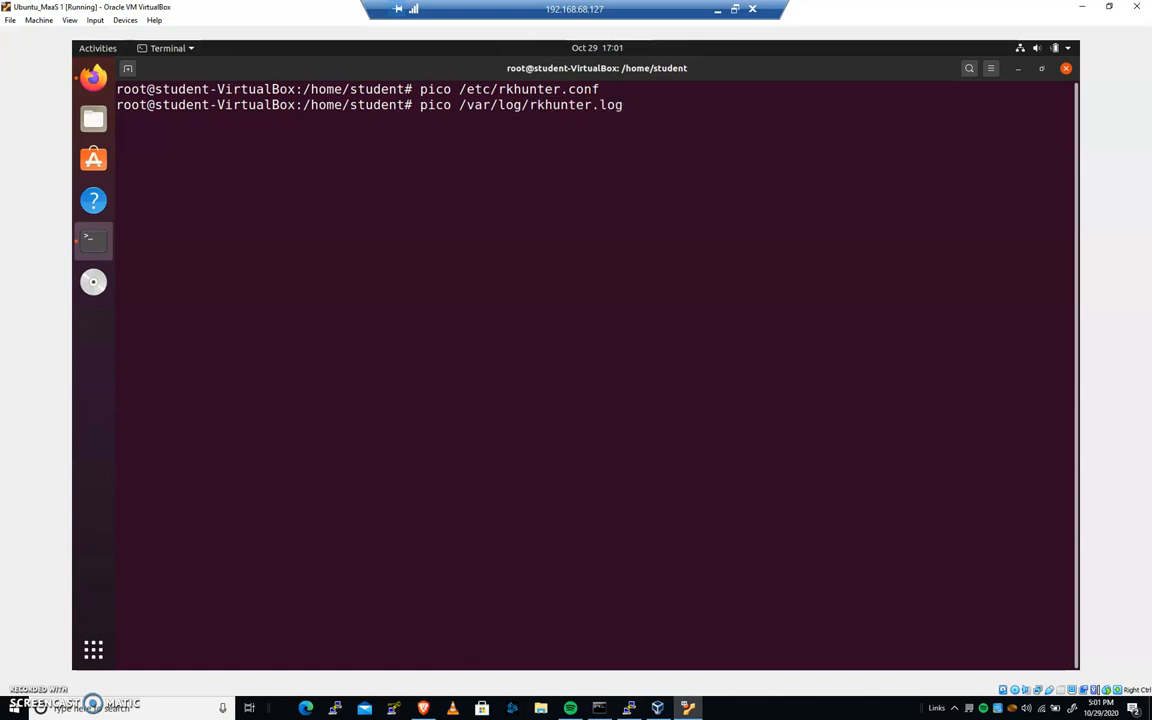
{"action": "key", "text": "Return"}
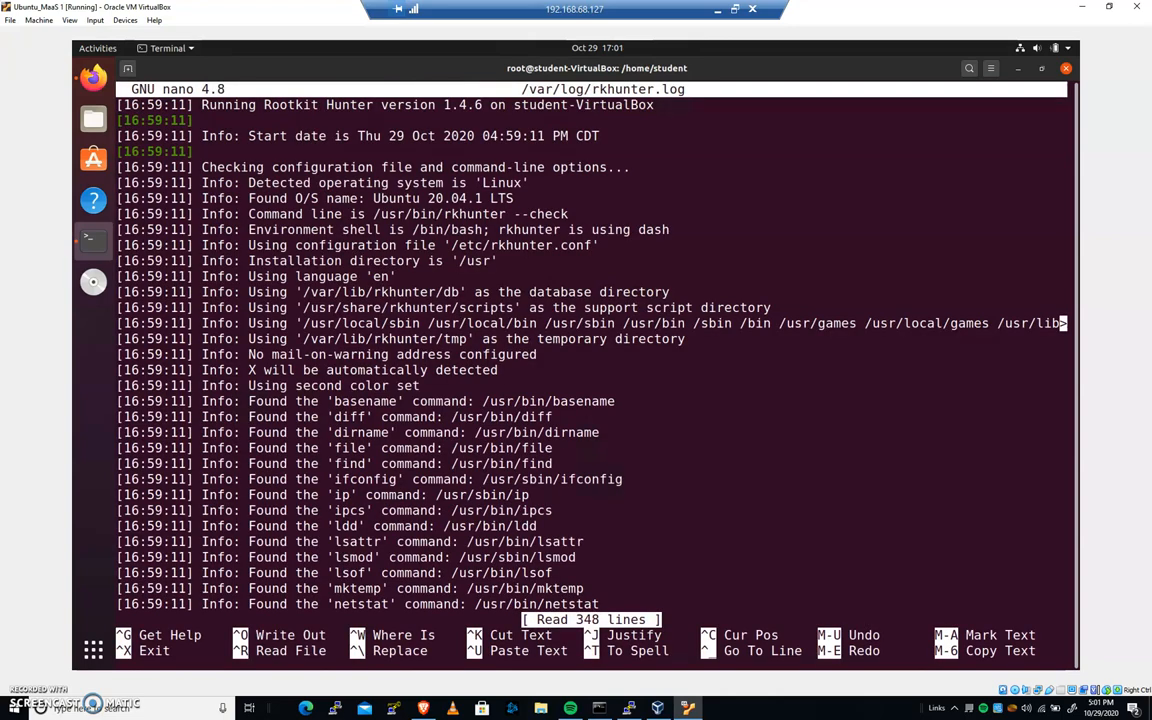
{"action": "key", "text": "ctrl+w"}
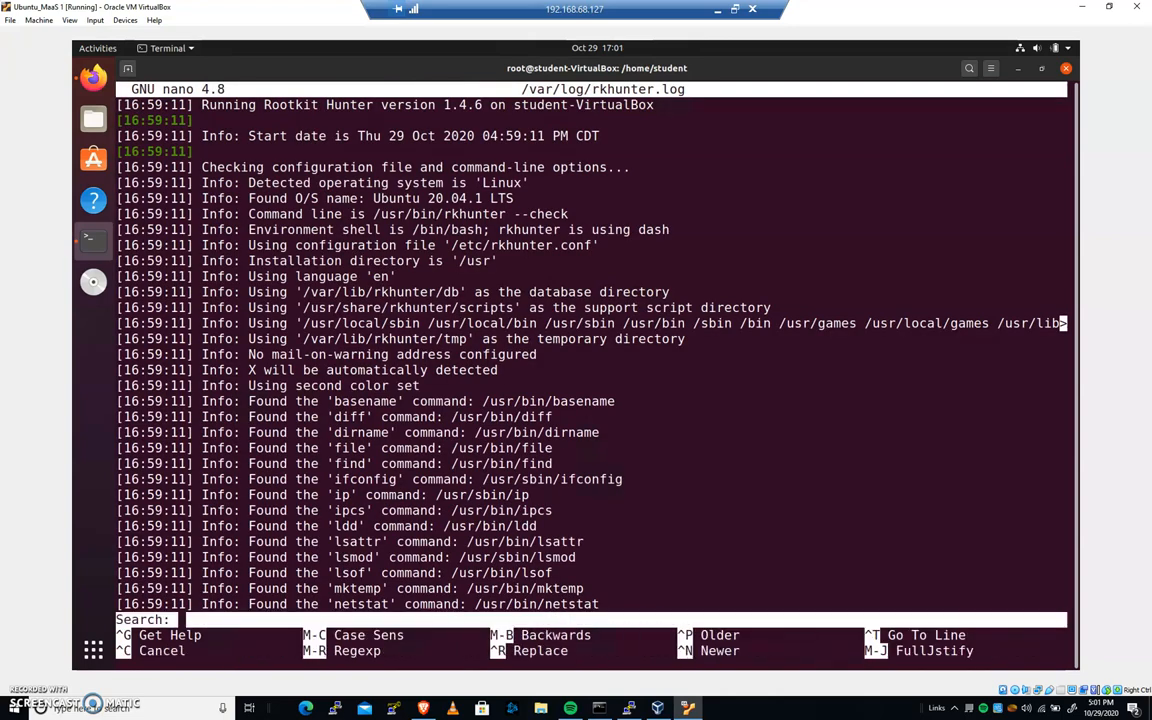
{"action": "key", "text": "Escape"}
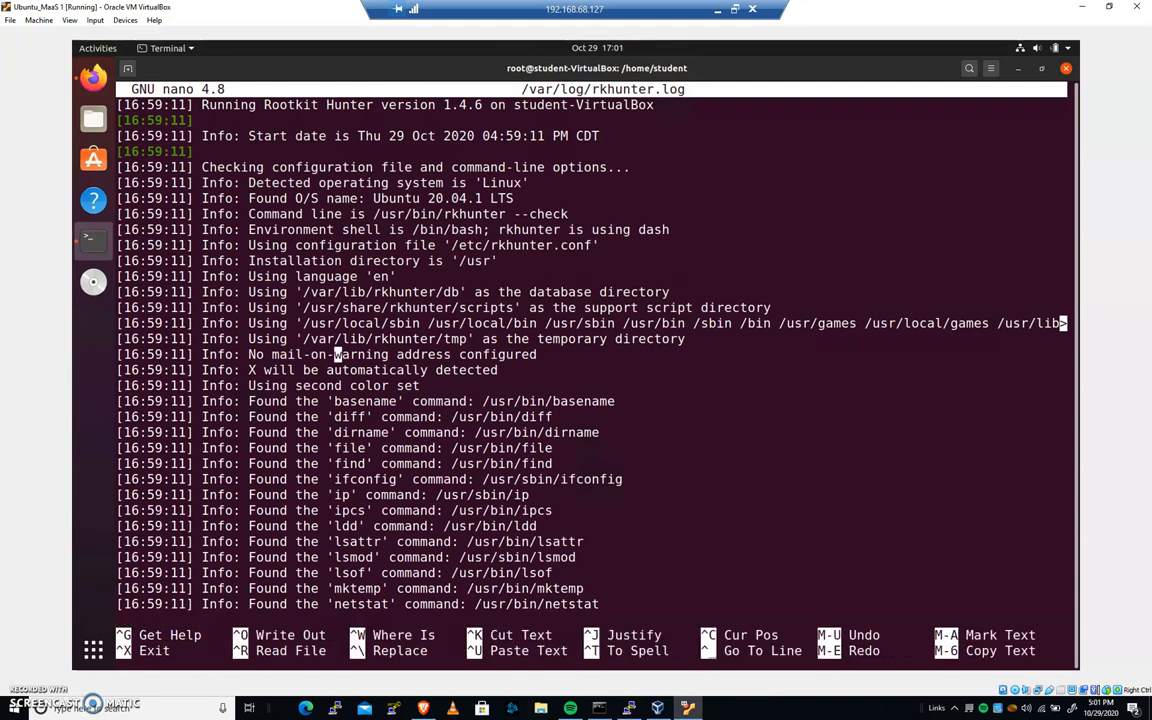
{"action": "key", "text": "ctrl+w"}
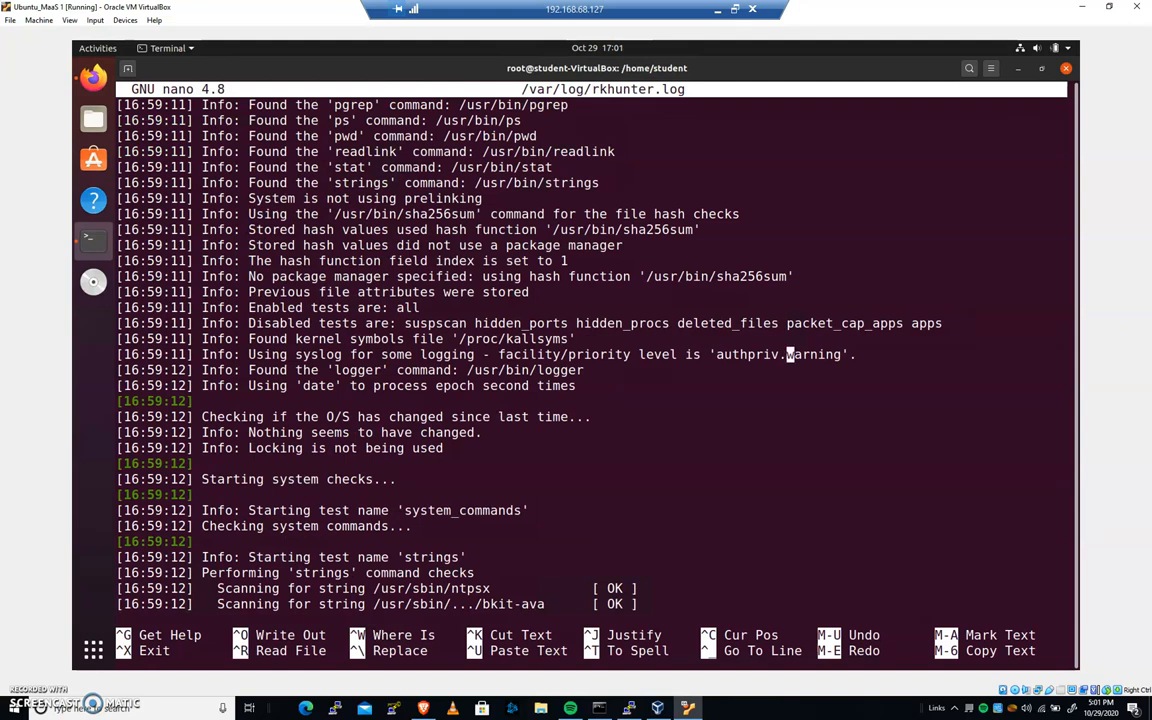
Read the warning that lwp-request was replaced by a Perl script, then close the log.
{"action": "scroll", "scroll_direction": "down", "scroll_amount": 3}
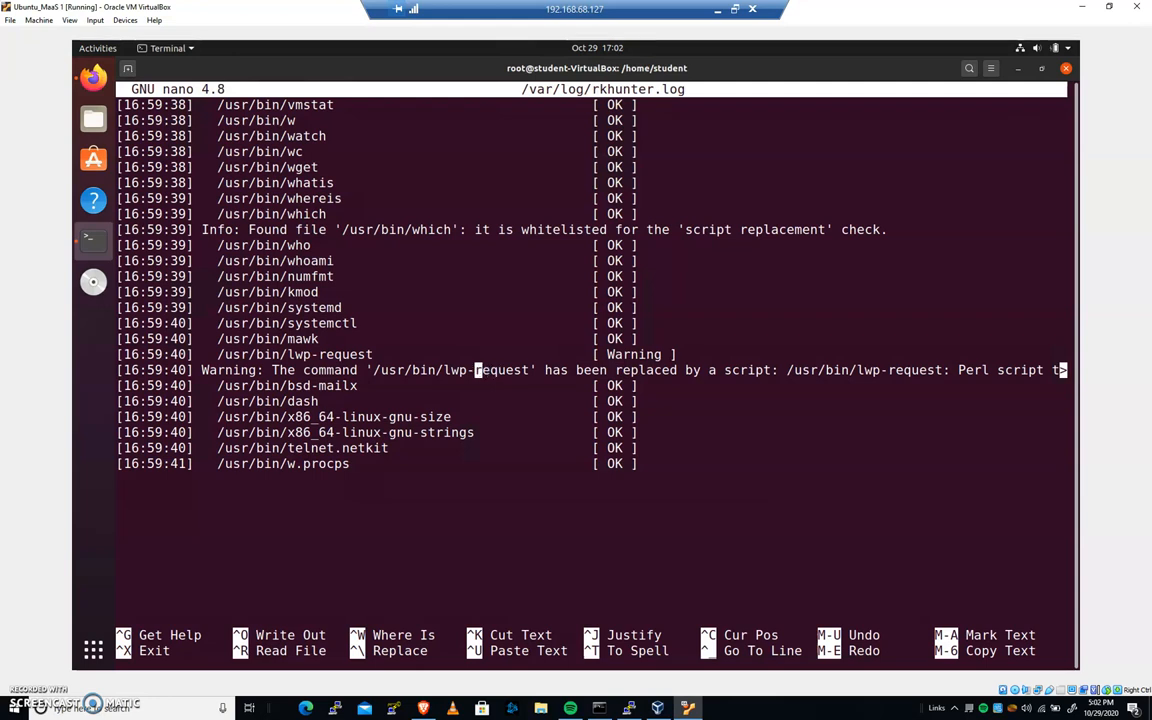
{"action": "key", "text": "ctrl+x"}
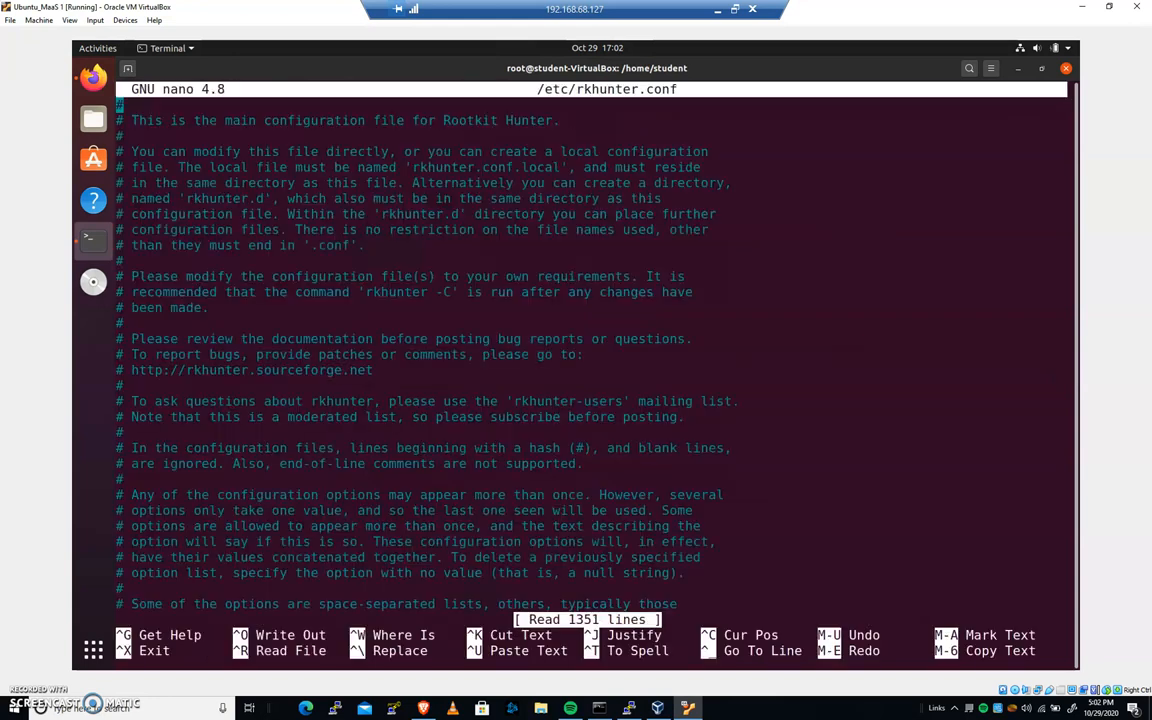
{"action": "scroll", "scroll_direction": "down", "scroll_amount": 3}
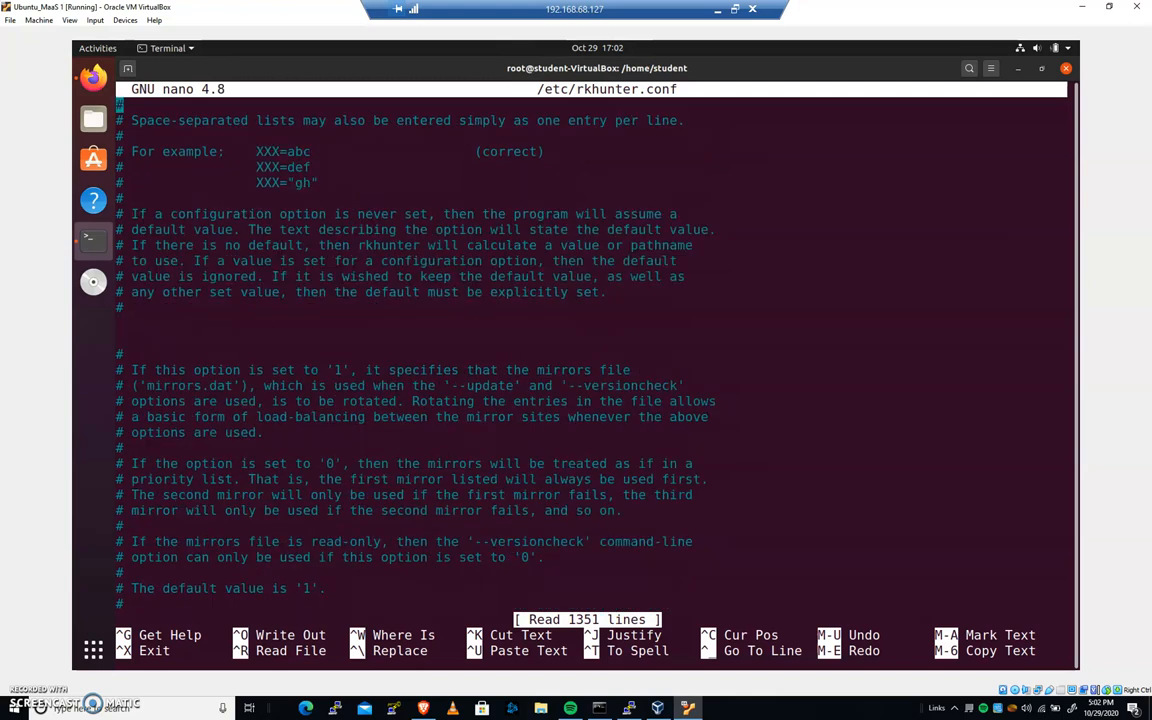
{"action": "scroll", "scroll_direction": "down", "scroll_amount": 3}
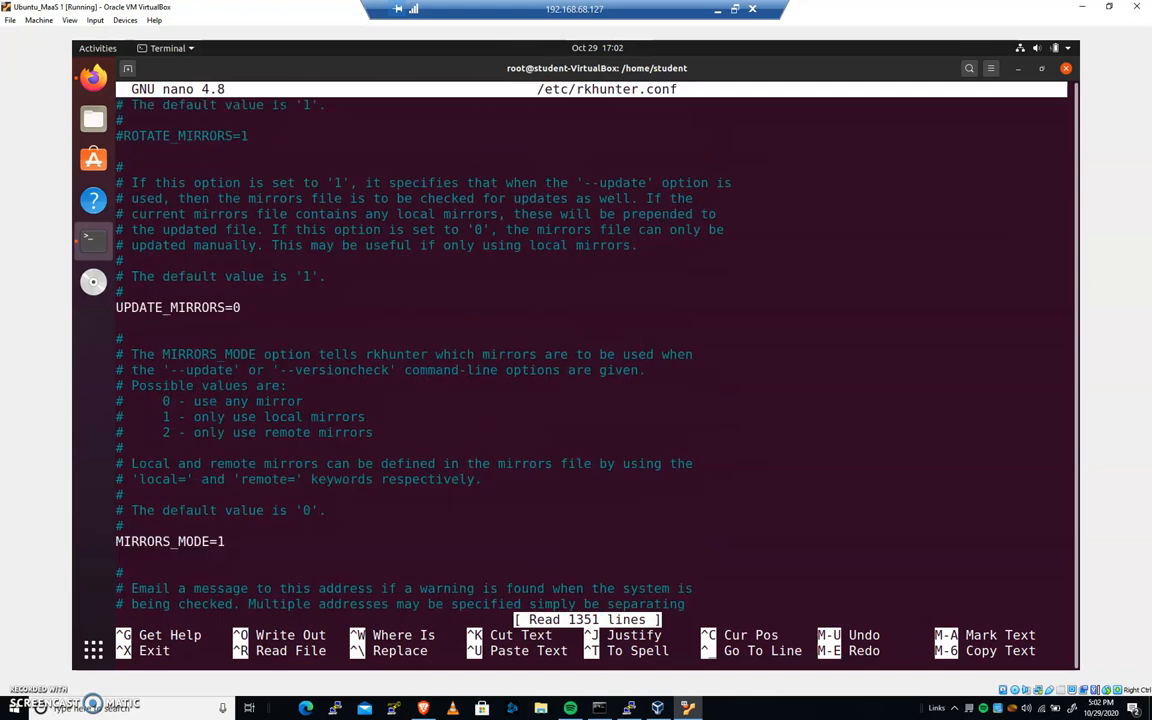
{"action": "scroll", "scroll_direction": "down", "scroll_amount": 3}
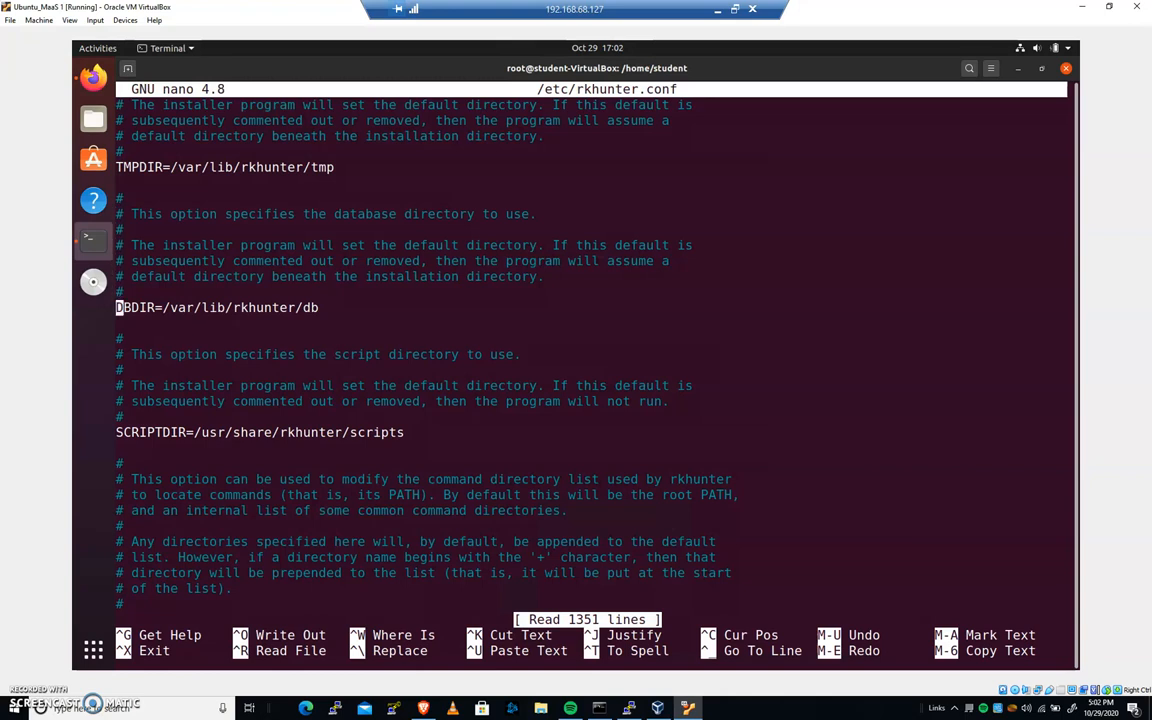
{"action": "key", "text": "ctrl+x"}
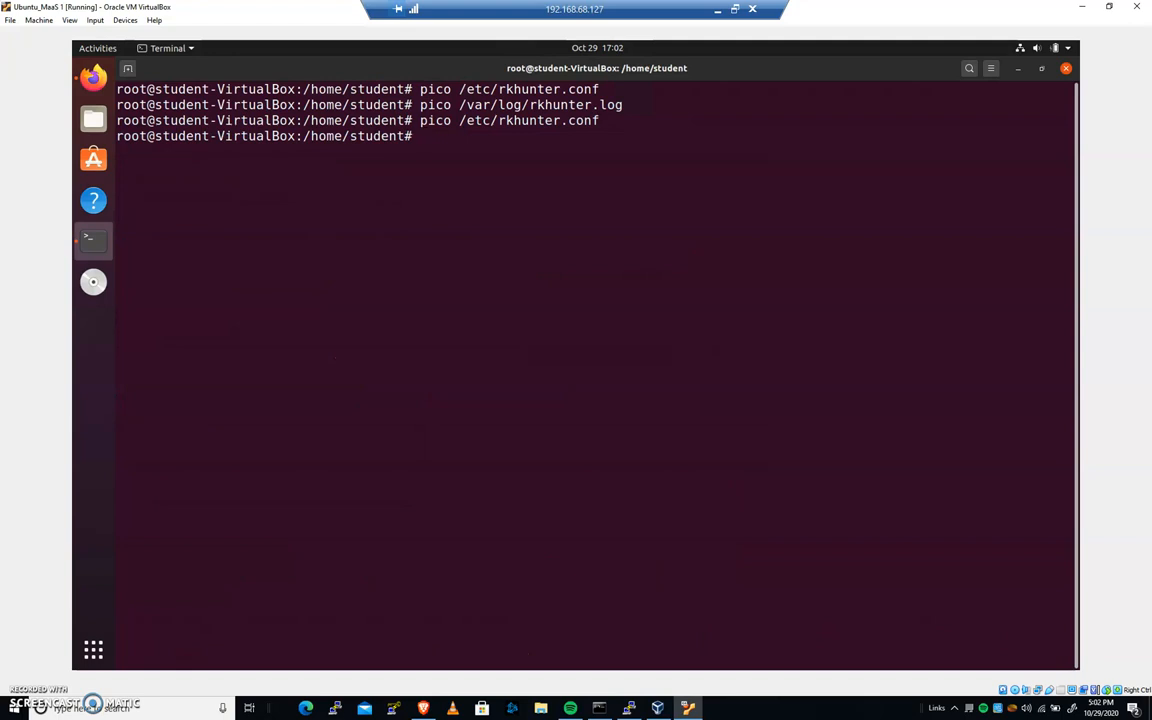
{"action": "mouse_move", "coordinate": [812, 236]}
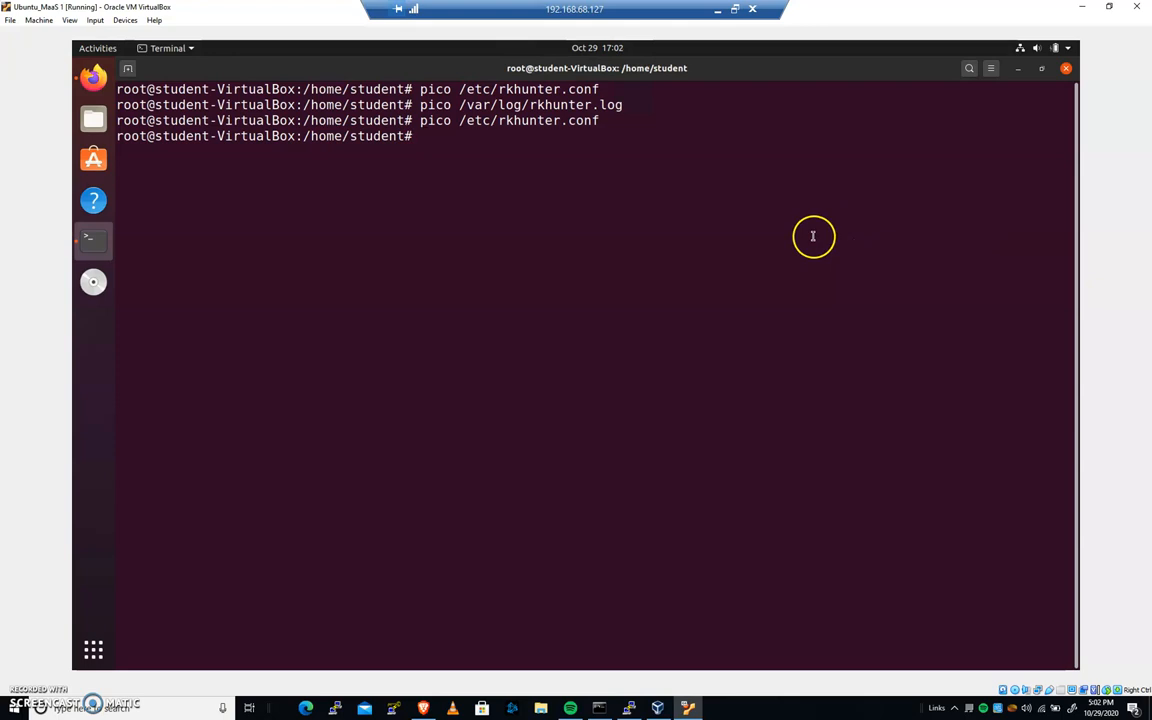
{"action": "mouse_move", "coordinate": [214, 580]}
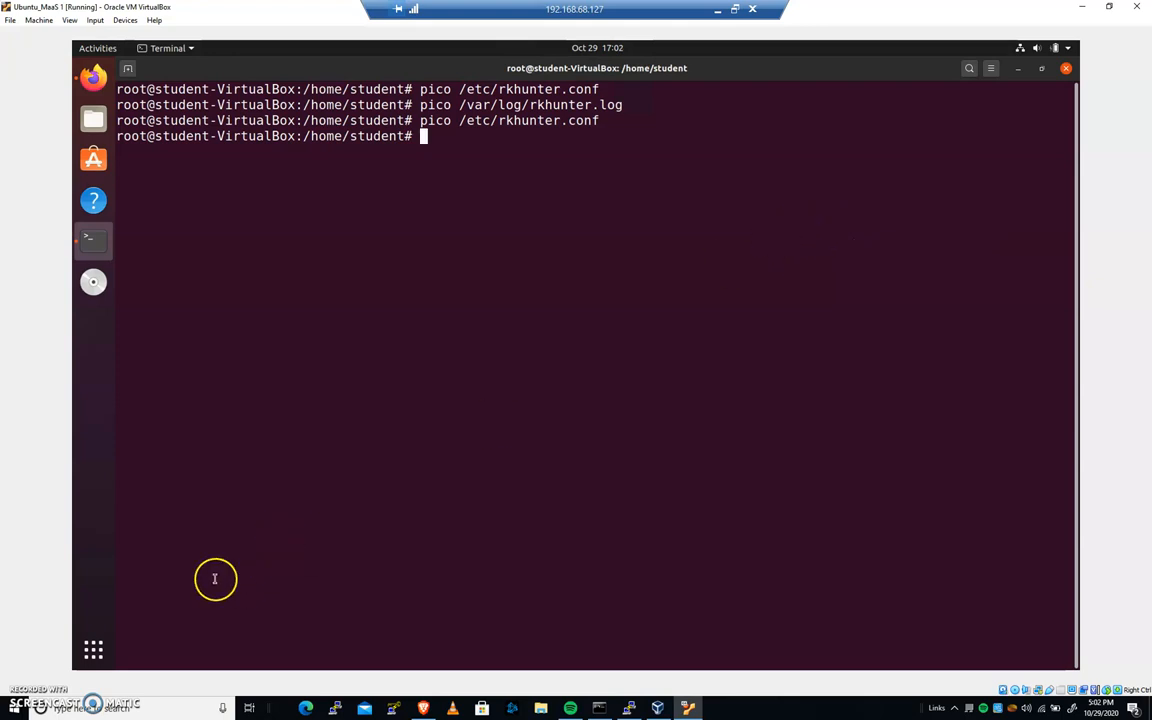